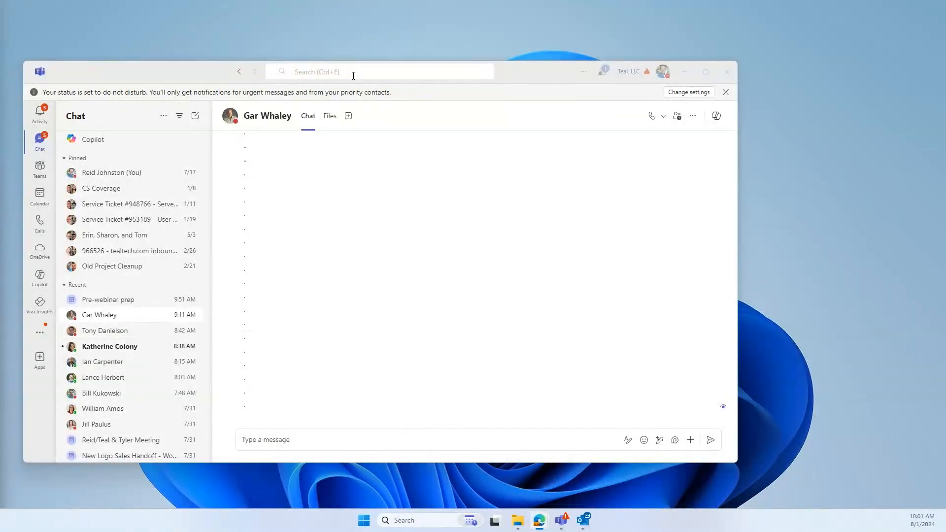
Search across Teams for 'gar' and then 'tony'
{"action": "left_click", "coordinate": [378, 71]}
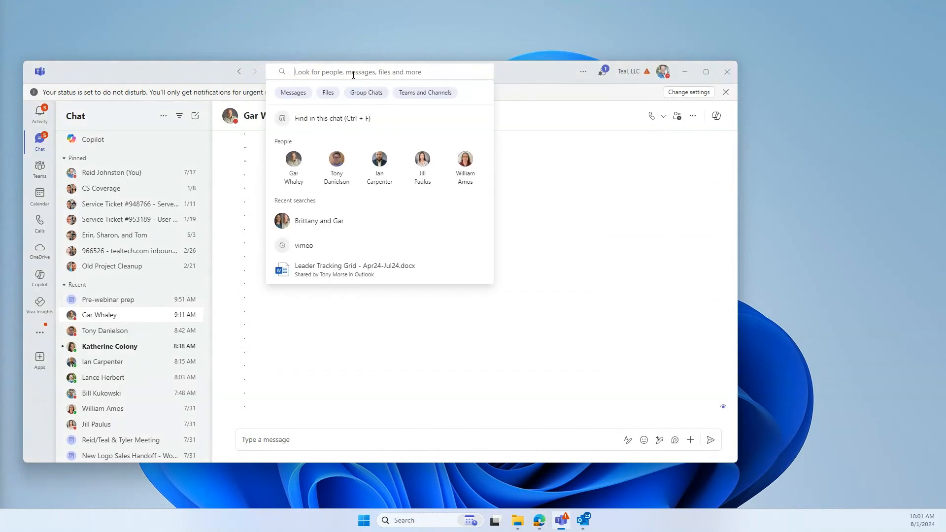
{"action": "type", "text": "gar"}
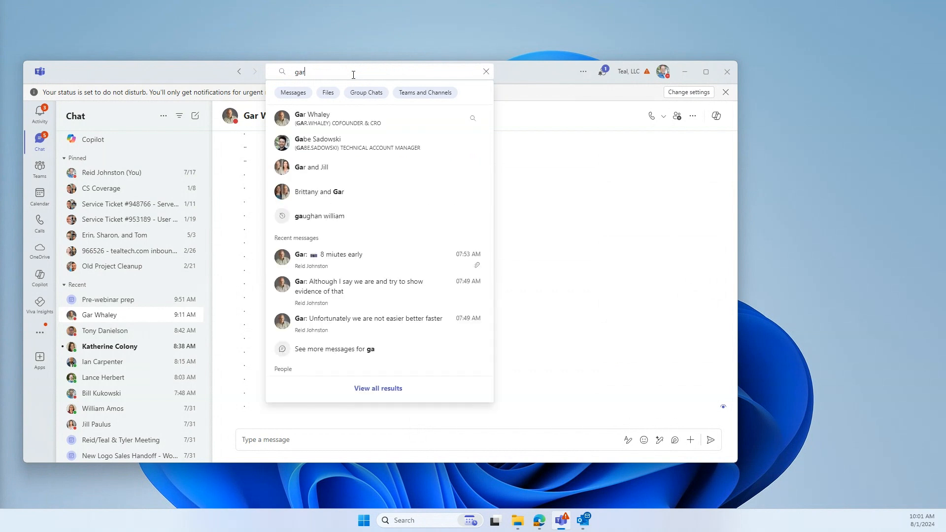
{"action": "type", "text": "tony"}
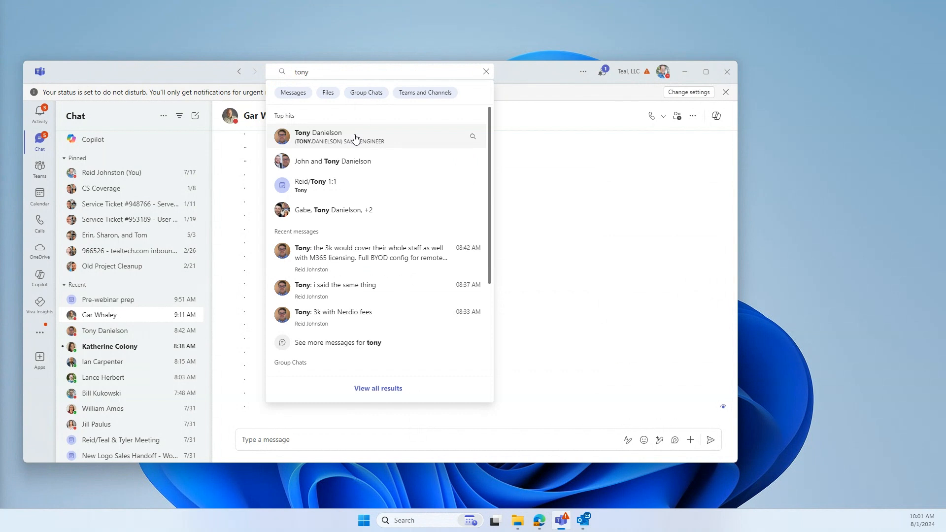
Narrow the tony results to Files, then Group Chats, then Teams and Channels
{"action": "left_click", "coordinate": [327, 92]}
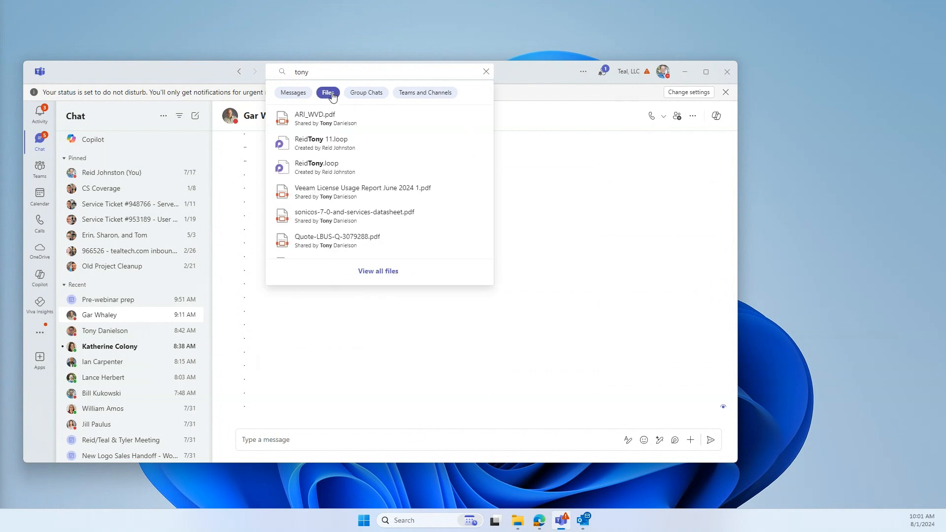
{"action": "left_click", "coordinate": [366, 93]}
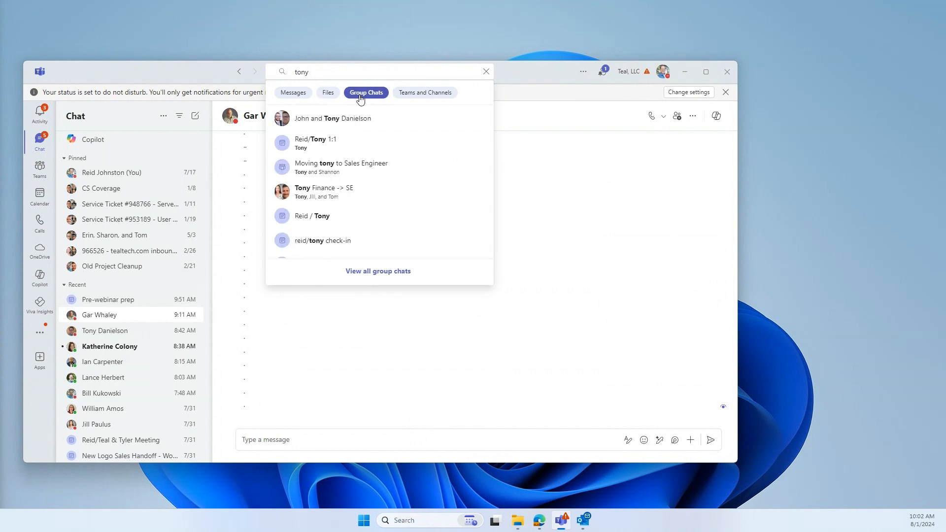
{"action": "left_click", "coordinate": [425, 93]}
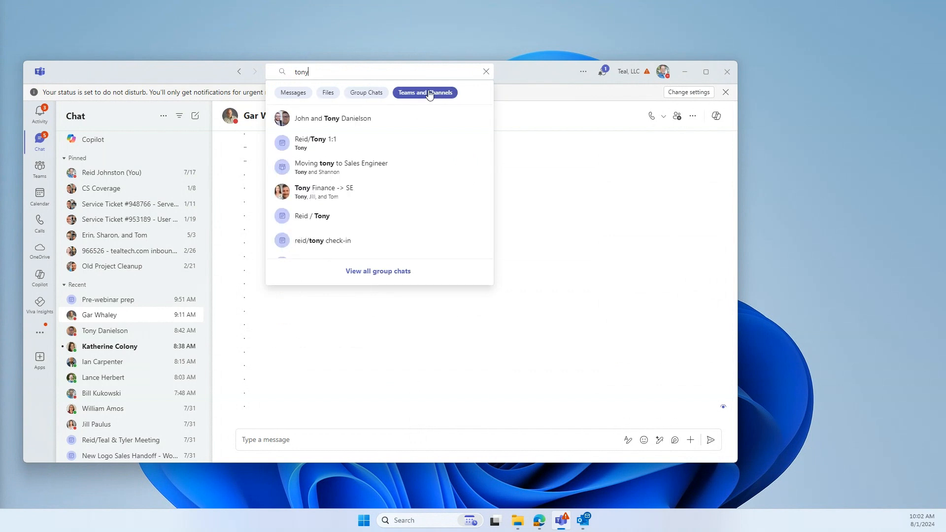
{"action": "type", "text": "marketing"}
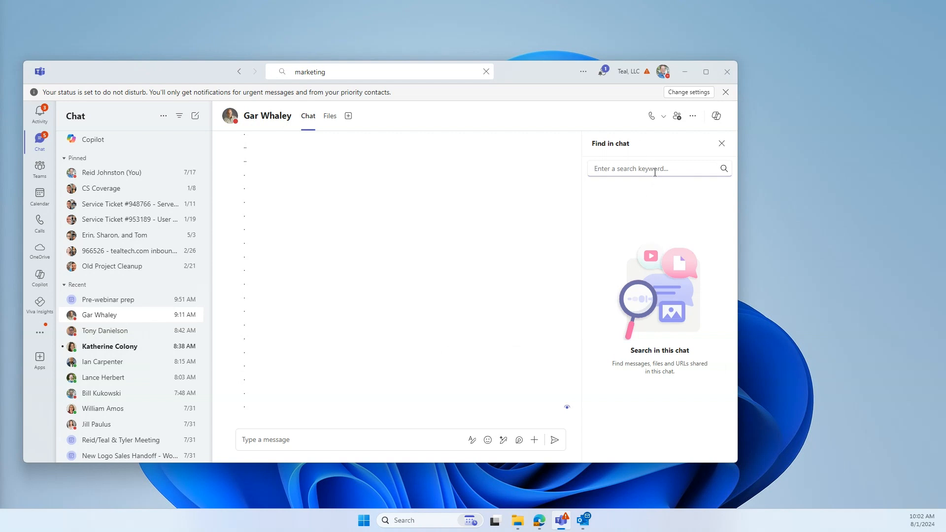
Find 'copilot' within the chat and limit the results to messages
{"action": "type", "text": "copilot"}
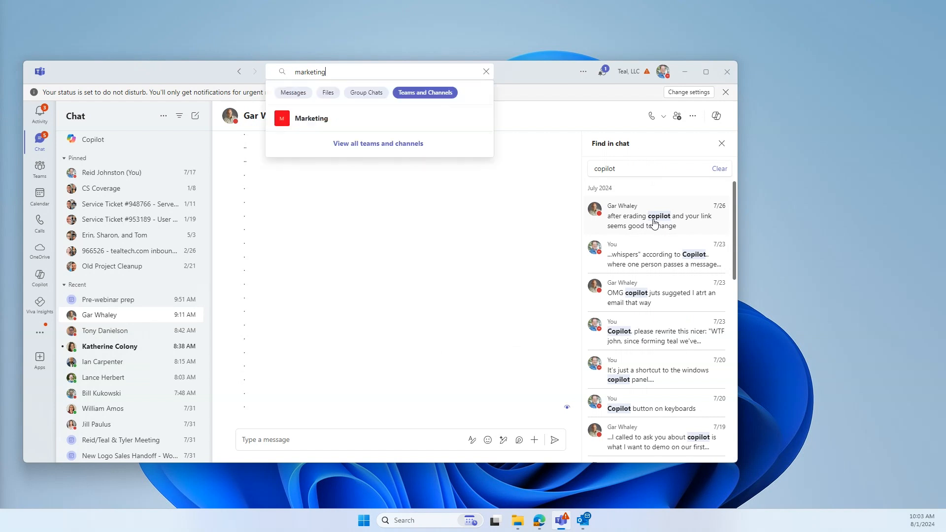
{"action": "double_click", "coordinate": [310, 71]}
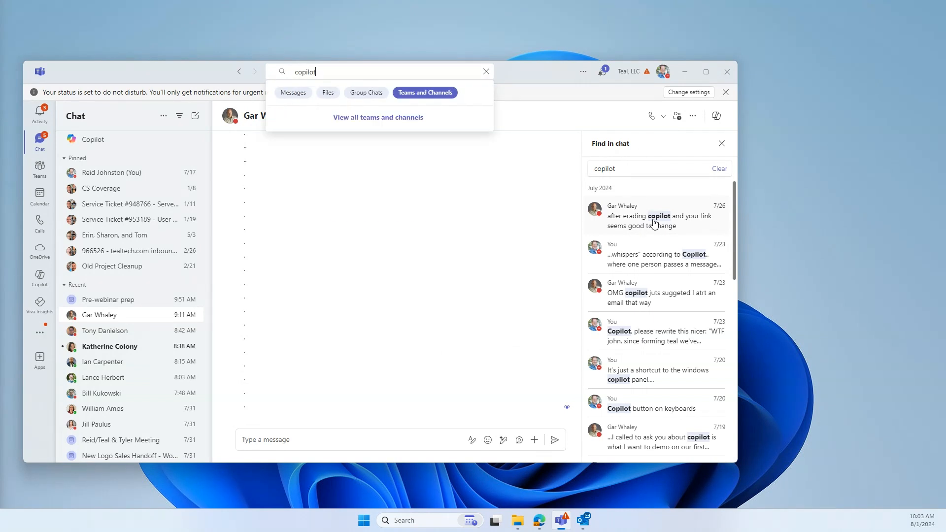
{"action": "left_click", "coordinate": [293, 93]}
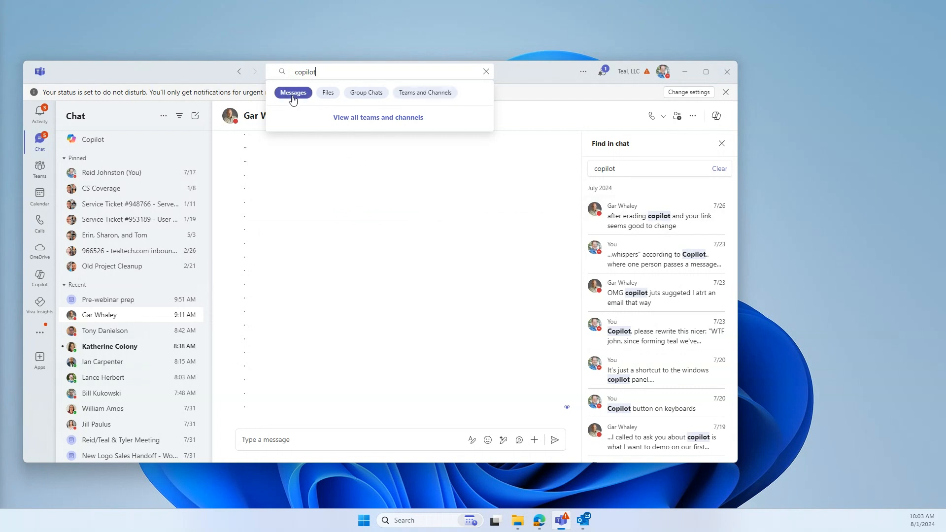
{"action": "left_click", "coordinate": [293, 92]}
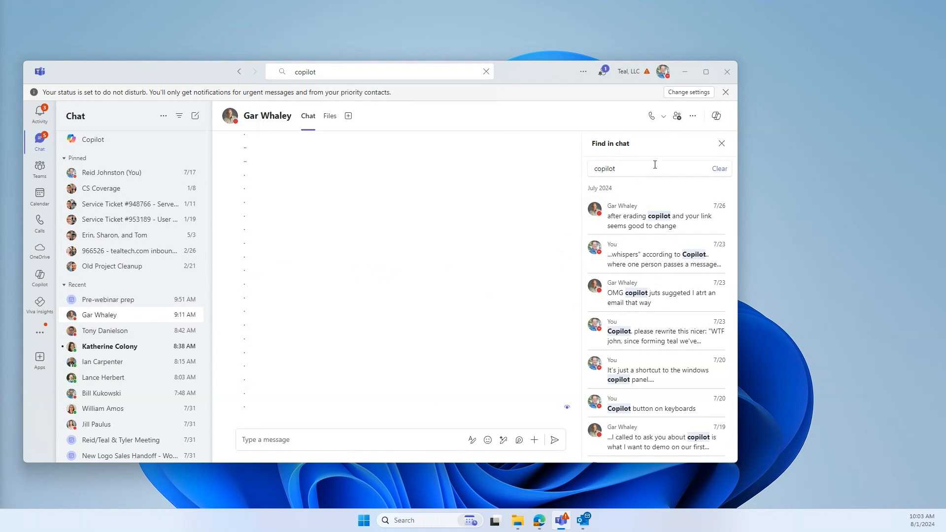
{"action": "mouse_move", "coordinate": [374, 187]}
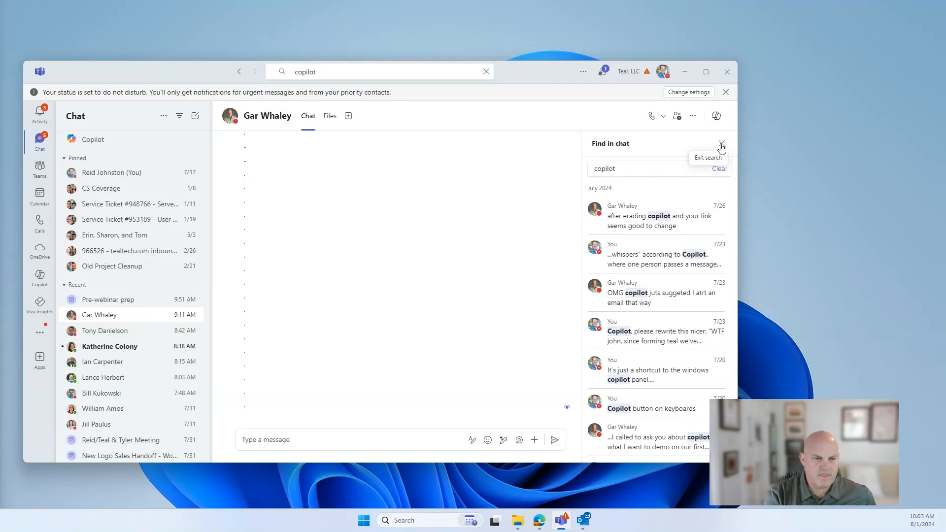
Close the in-chat search and reopen the copilot message results across Teams
{"action": "left_click", "coordinate": [721, 146]}
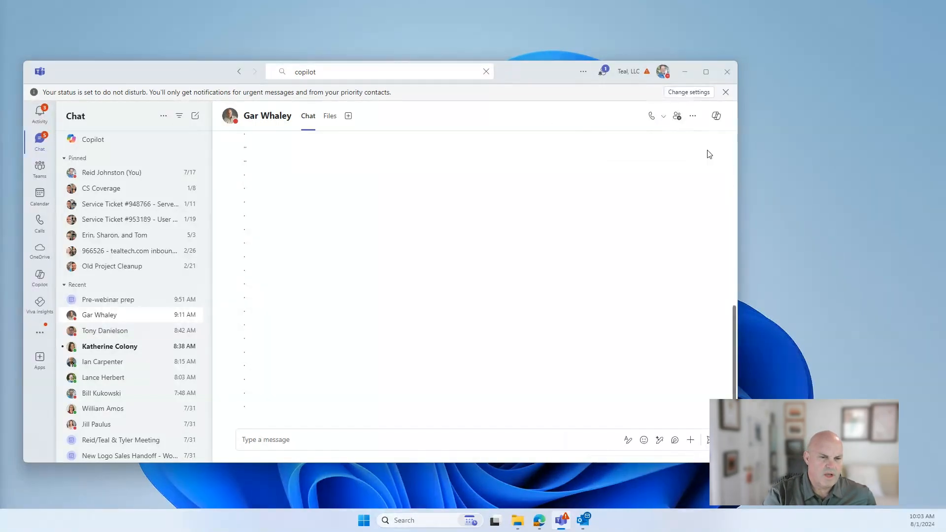
{"action": "mouse_move", "coordinate": [550, 294]}
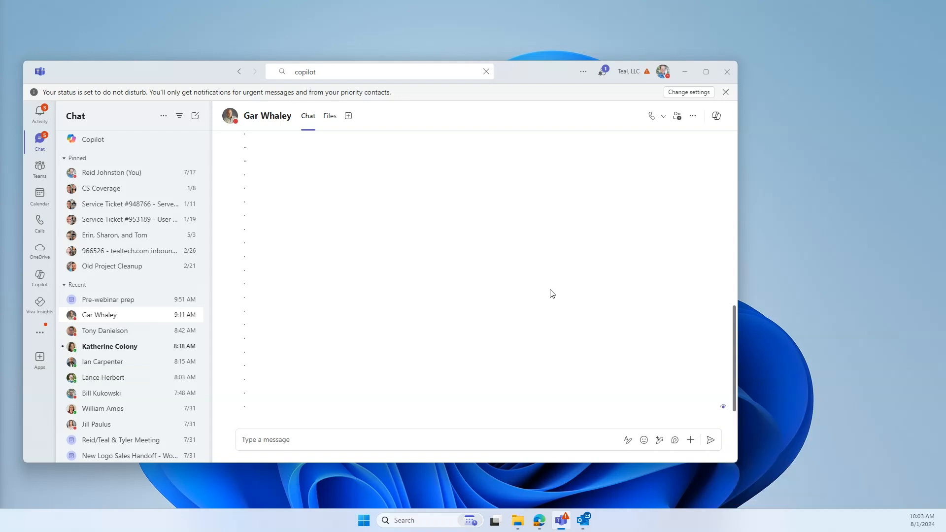
{"action": "left_click", "coordinate": [362, 71]}
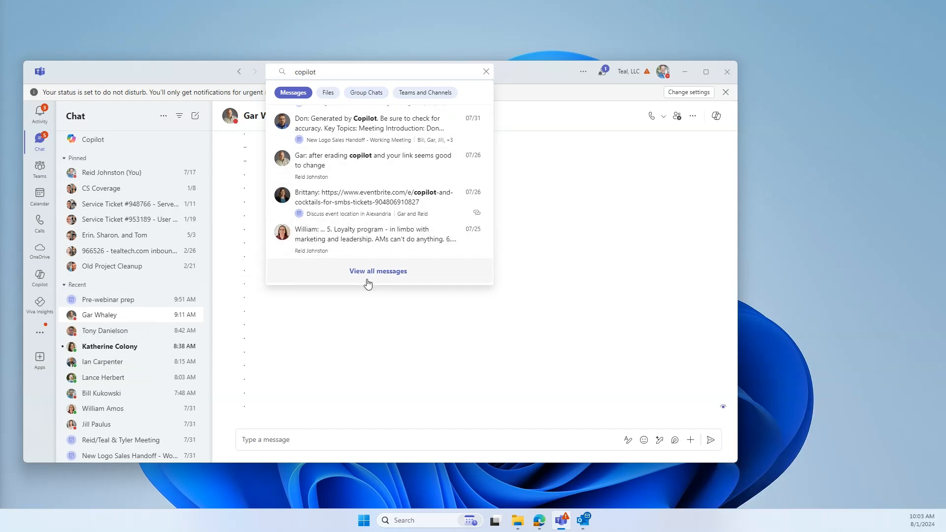
View the full list of copilot message results and scroll through them
{"action": "left_click", "coordinate": [377, 270]}
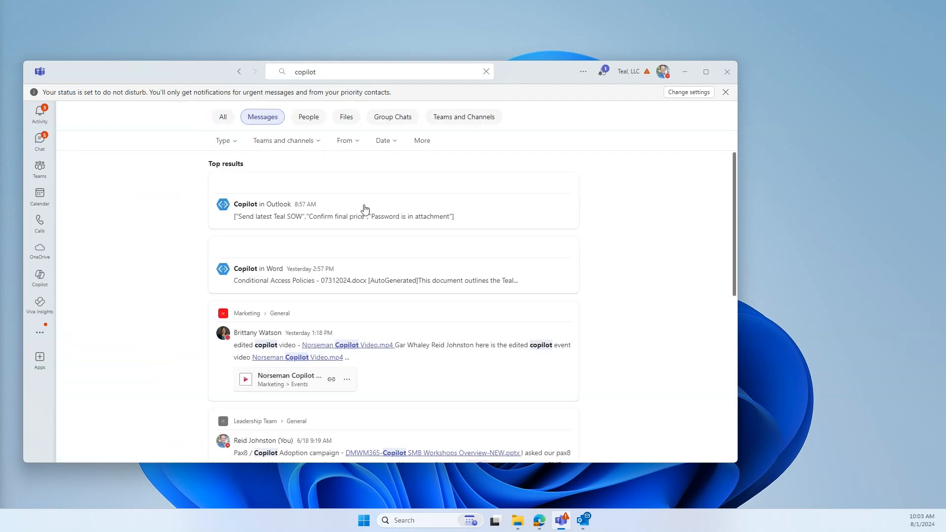
{"action": "scroll", "scroll_direction": "down", "scroll_amount": 3}
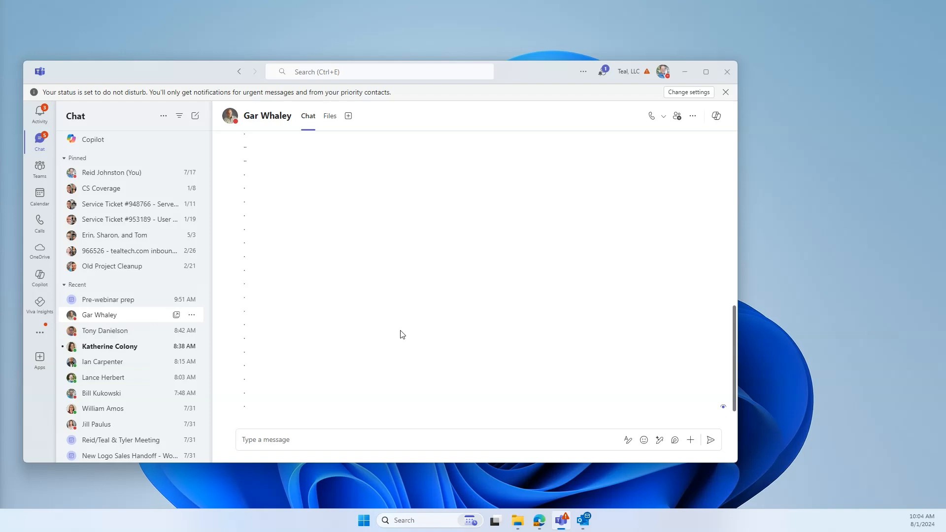
{"action": "mouse_move", "coordinate": [460, 166]}
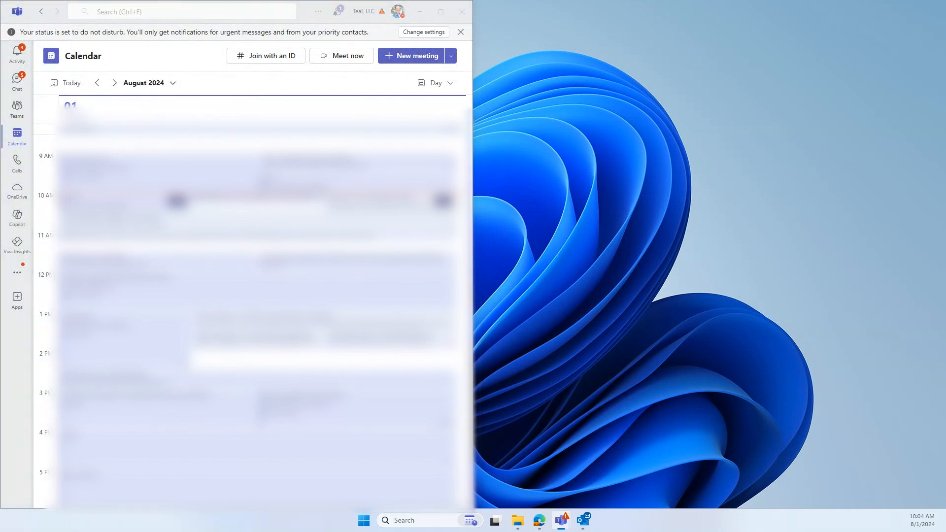
Start a new meeting from the Teams calendar for 8/1/2024
{"action": "left_click", "coordinate": [461, 12]}
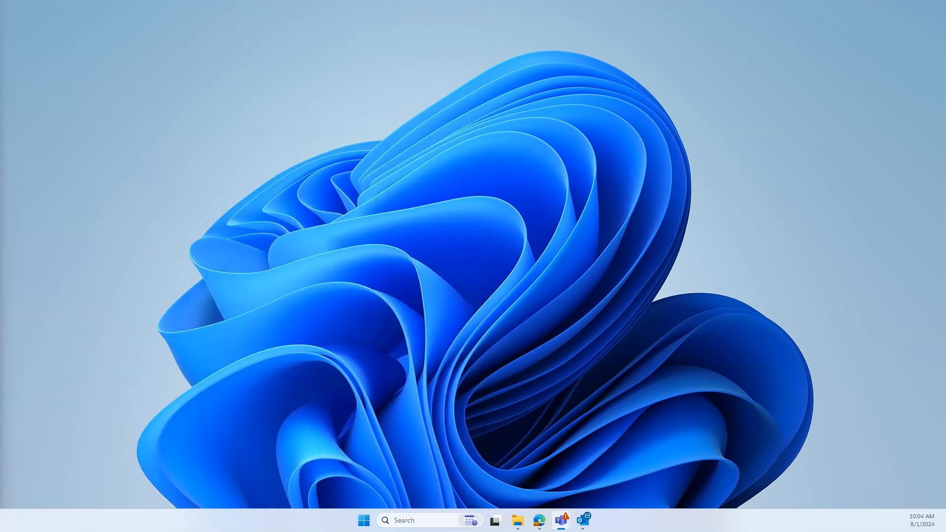
{"action": "left_click", "coordinate": [560, 520]}
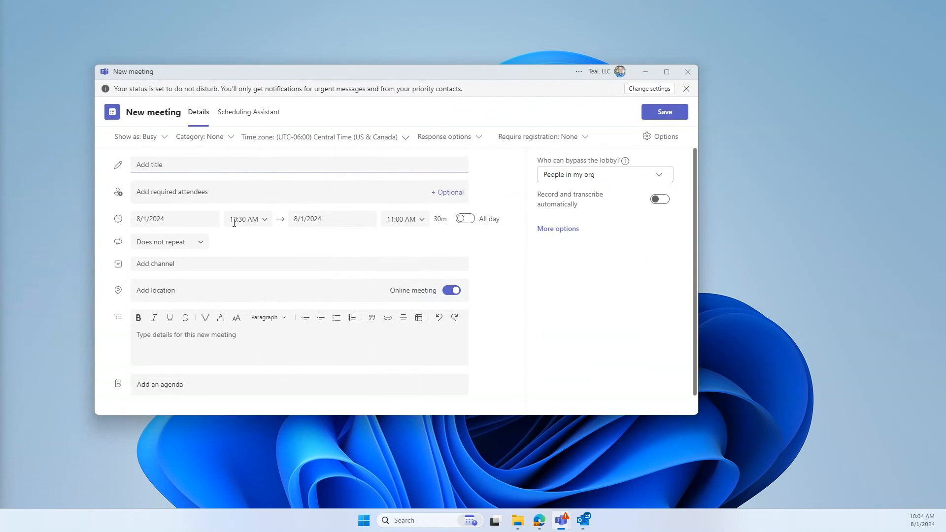
{"action": "type", "text": "Reid and G"}
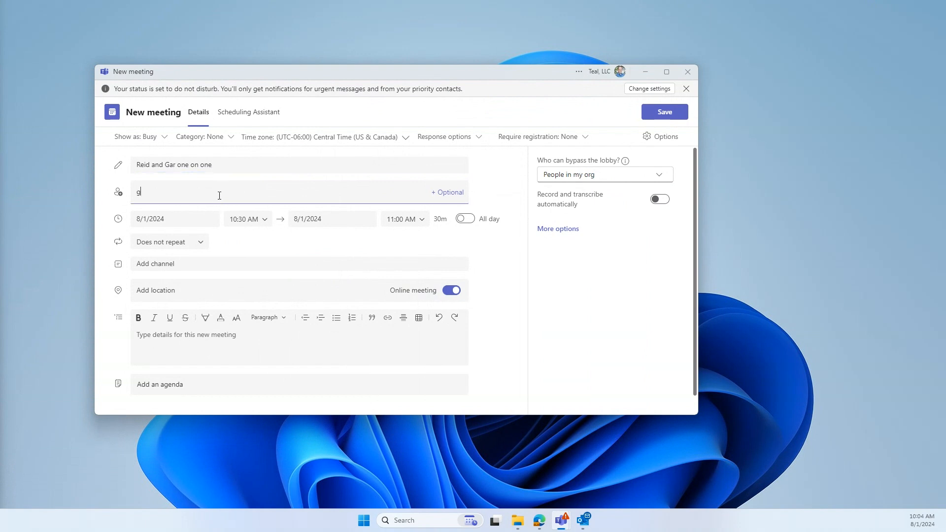
{"action": "type", "text": "ar"}
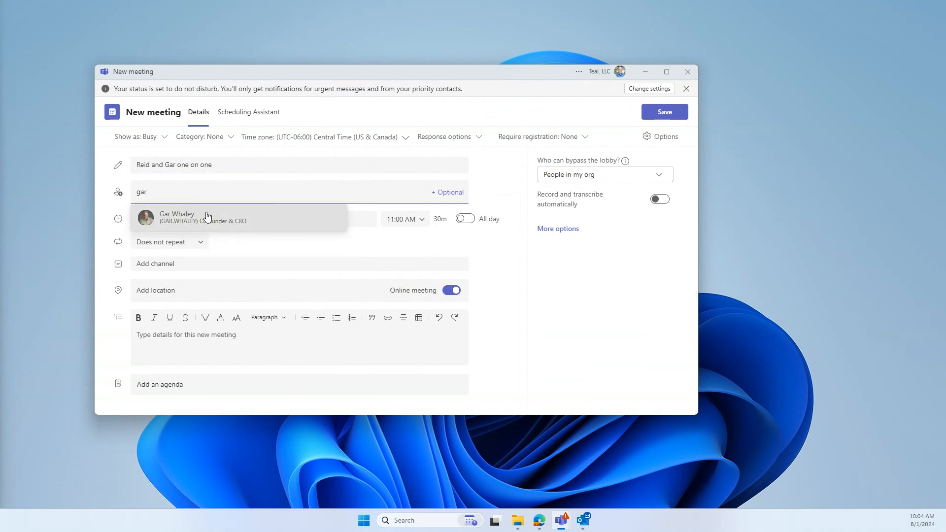
{"action": "left_click", "coordinate": [176, 217]}
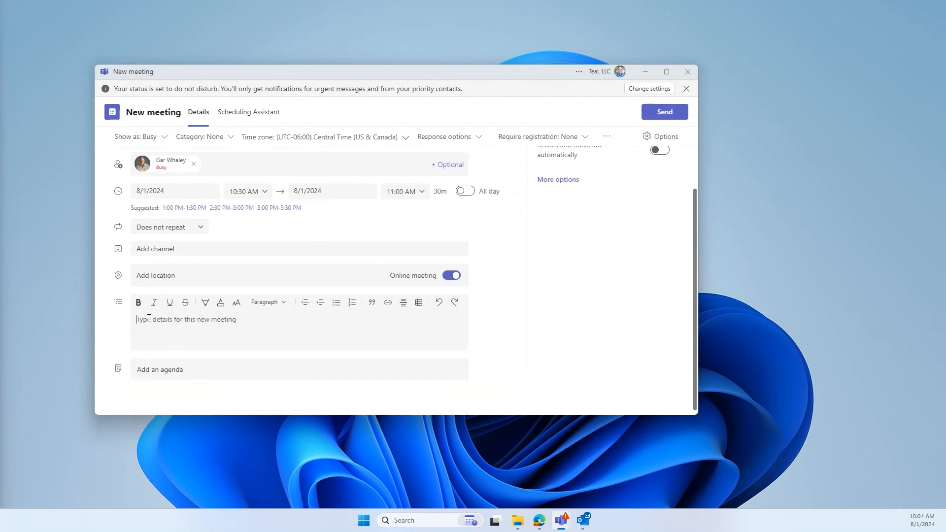
{"action": "mouse_move", "coordinate": [178, 320]}
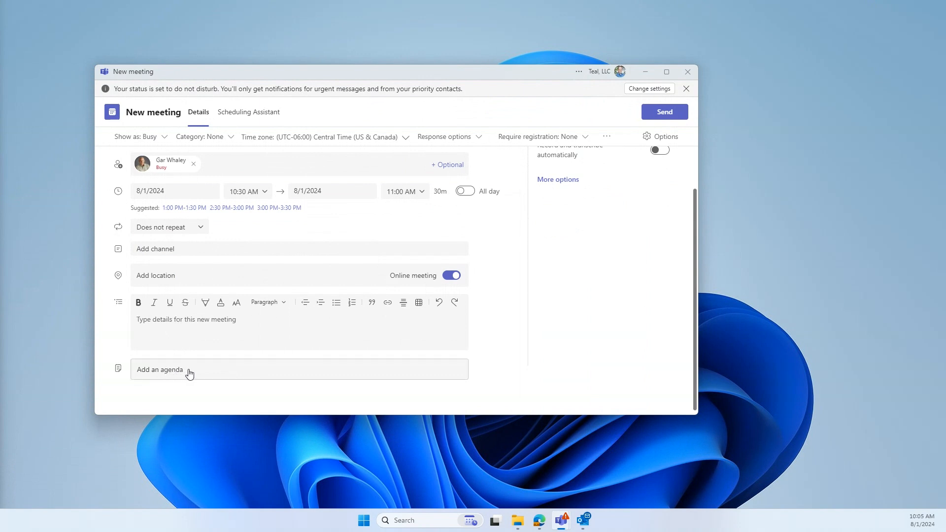
Add an agenda listing marketing, sales and operations as topics
{"action": "left_click", "coordinate": [160, 370]}
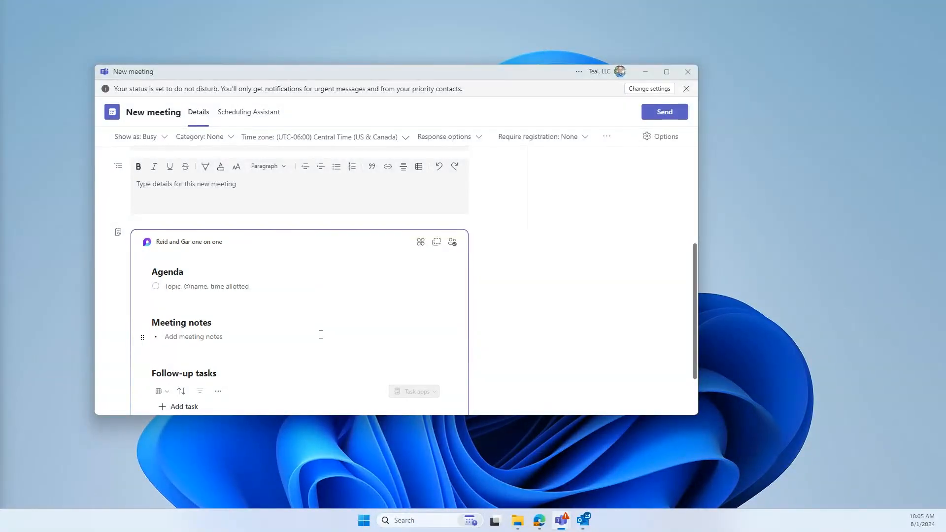
{"action": "left_click", "coordinate": [210, 290]}
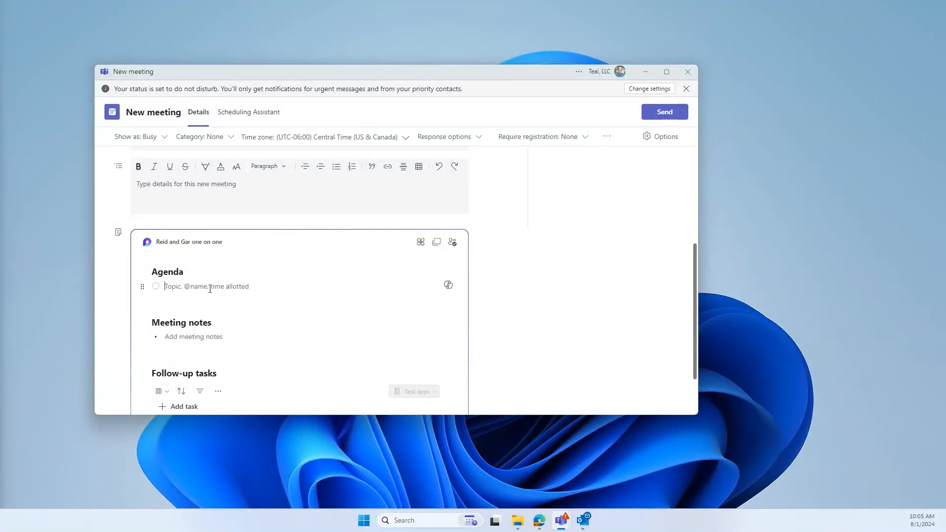
{"action": "type", "text": "marketing"}
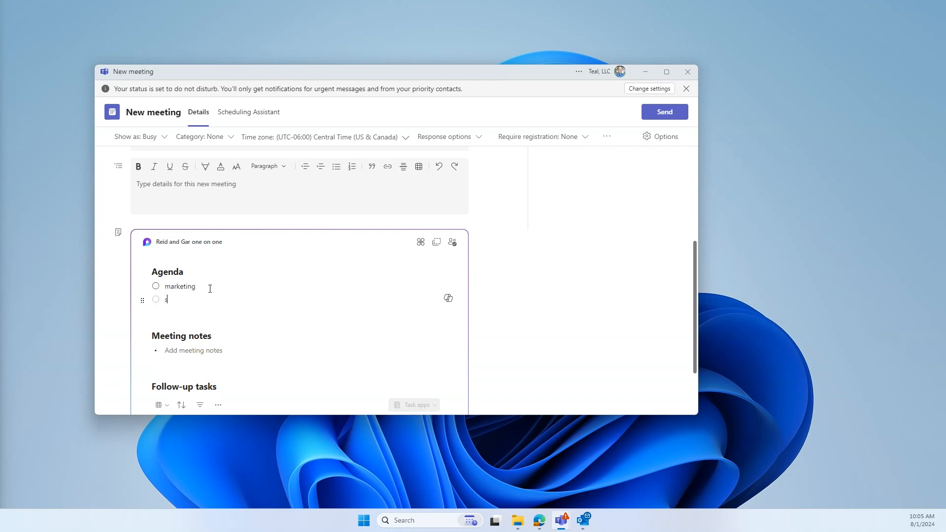
{"action": "type", "text": "ales"}
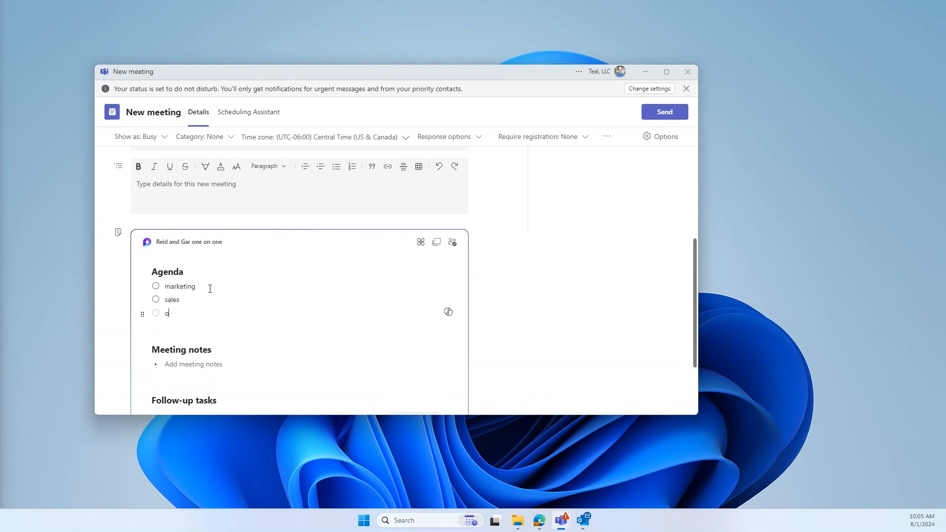
{"action": "type", "text": "perations"}
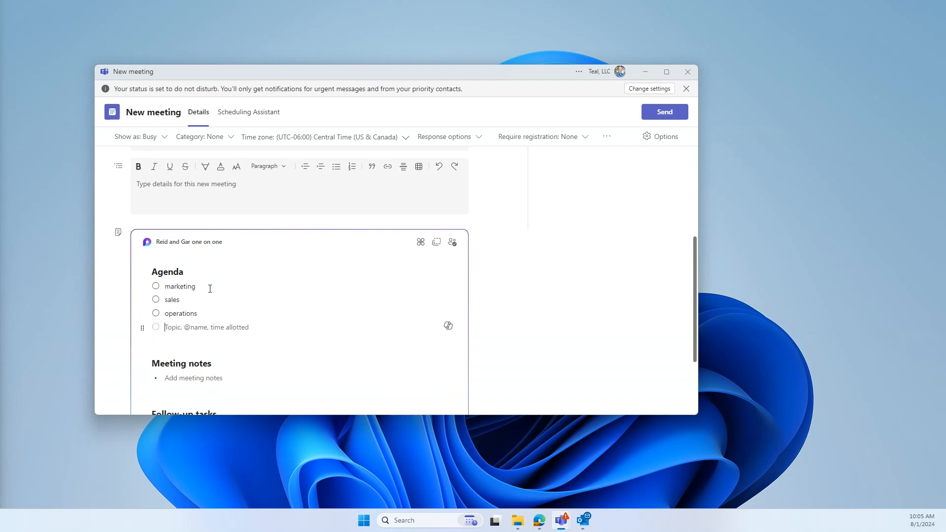
{"action": "mouse_move", "coordinate": [201, 306]}
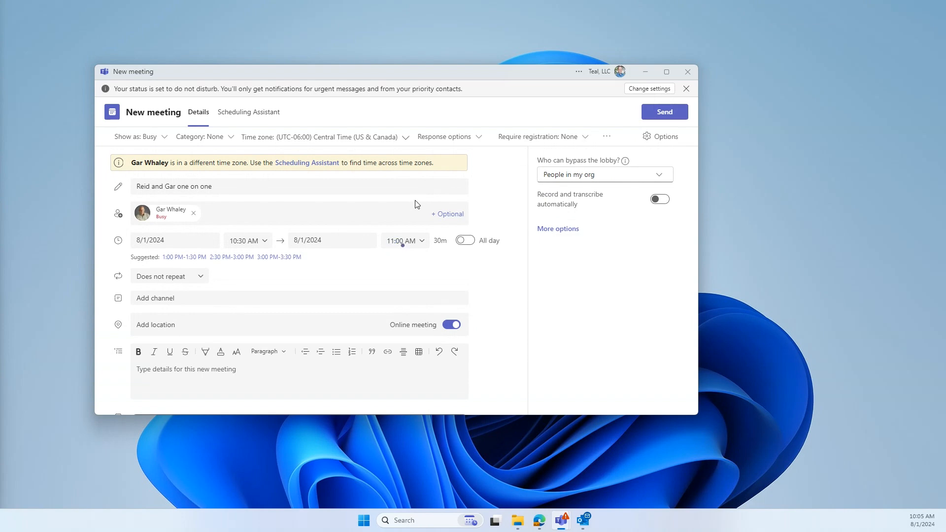
{"action": "mouse_move", "coordinate": [168, 360]}
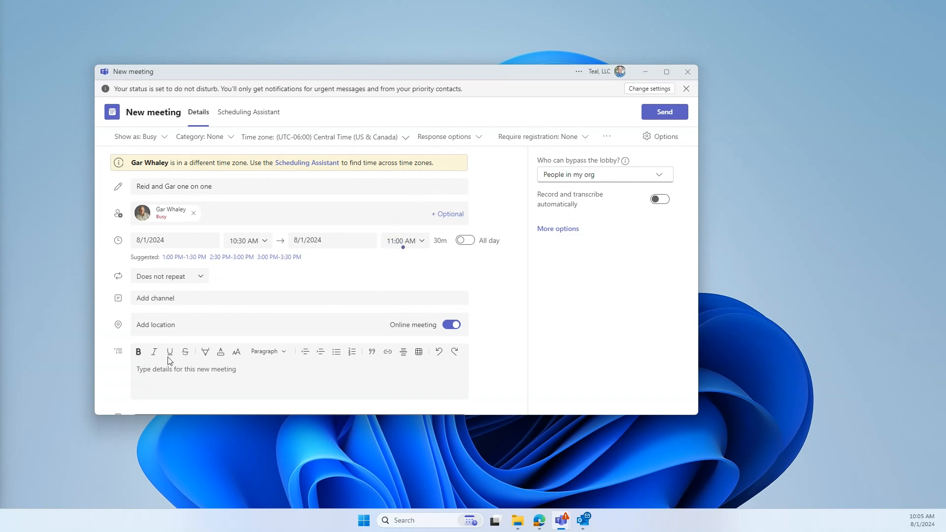
Bring the meeting window forward, maximize it and scroll to the Loop agenda
{"action": "left_click", "coordinate": [687, 71]}
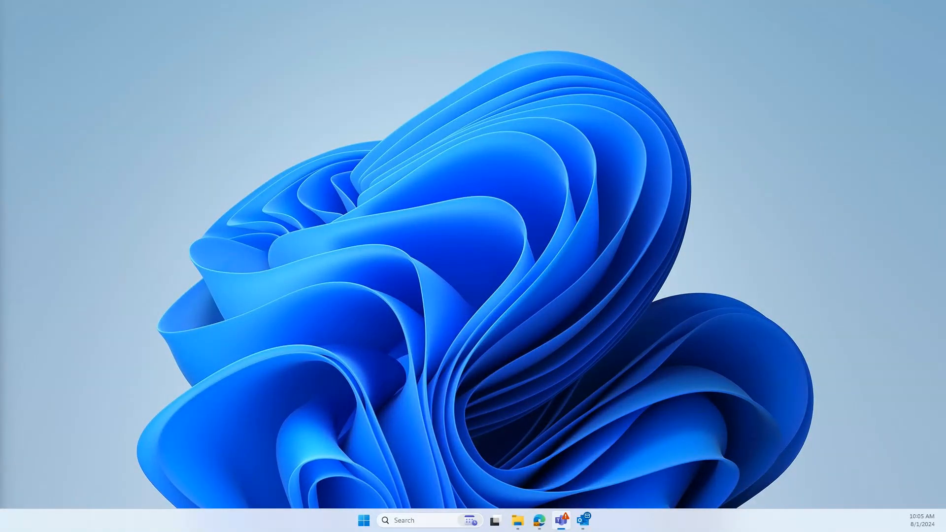
{"action": "left_click", "coordinate": [560, 520]}
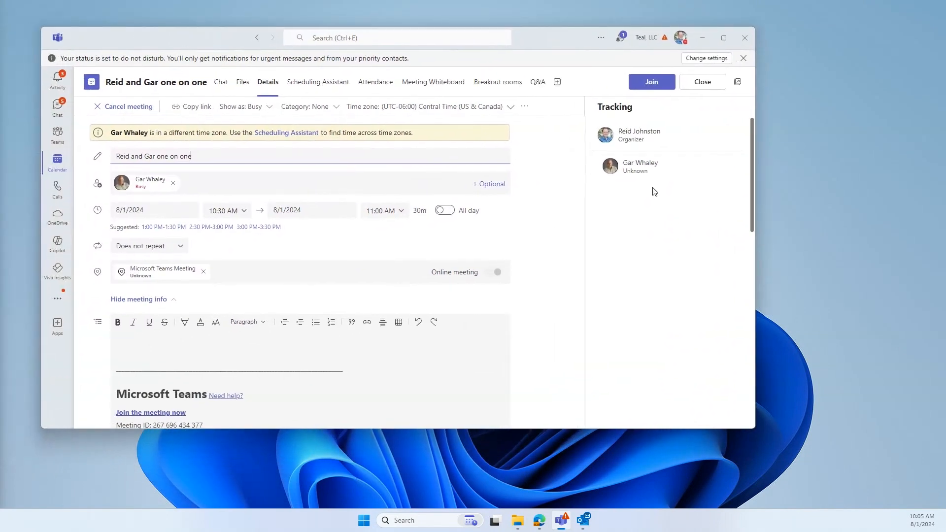
{"action": "left_click", "coordinate": [723, 38]}
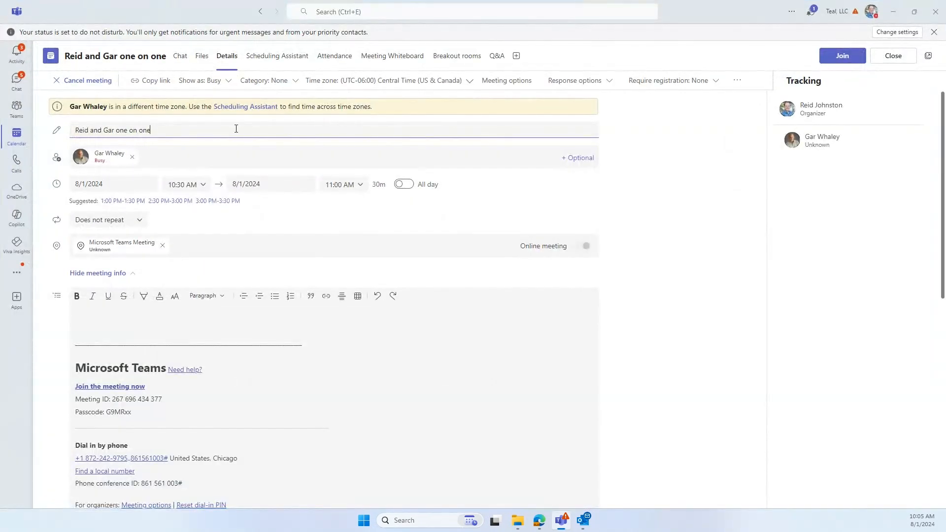
{"action": "scroll", "scroll_direction": "down", "scroll_amount": 3}
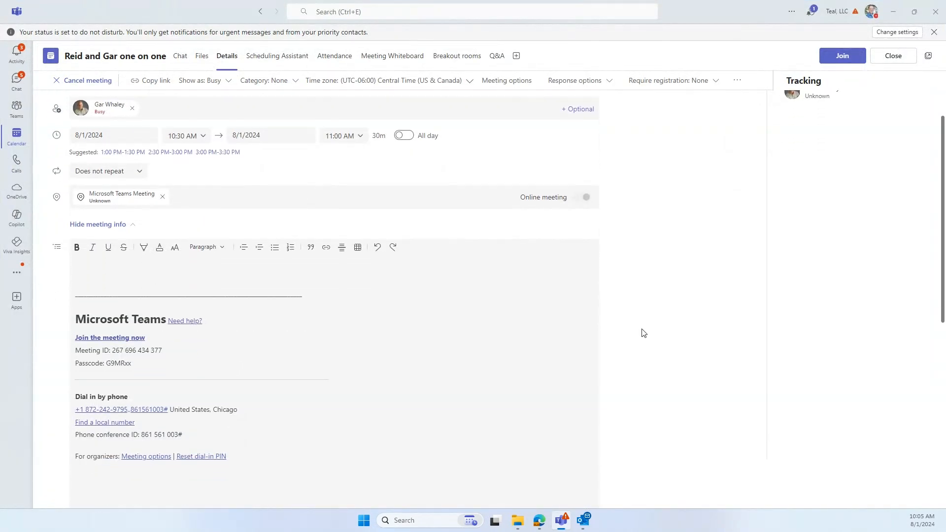
{"action": "scroll", "scroll_direction": "down", "scroll_amount": 3}
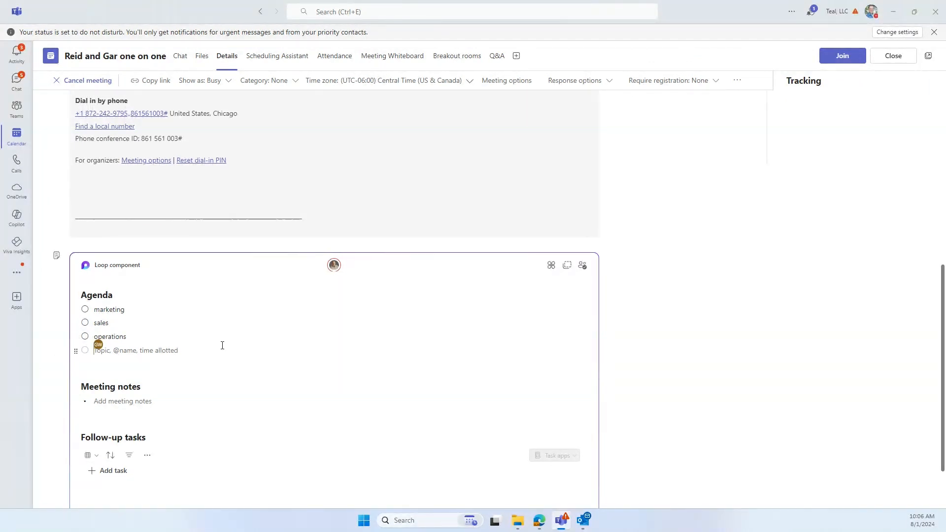
Add a fourth agenda topic 'Gar agenda item' under operations
{"action": "type", "text": "Gar agenda item"}
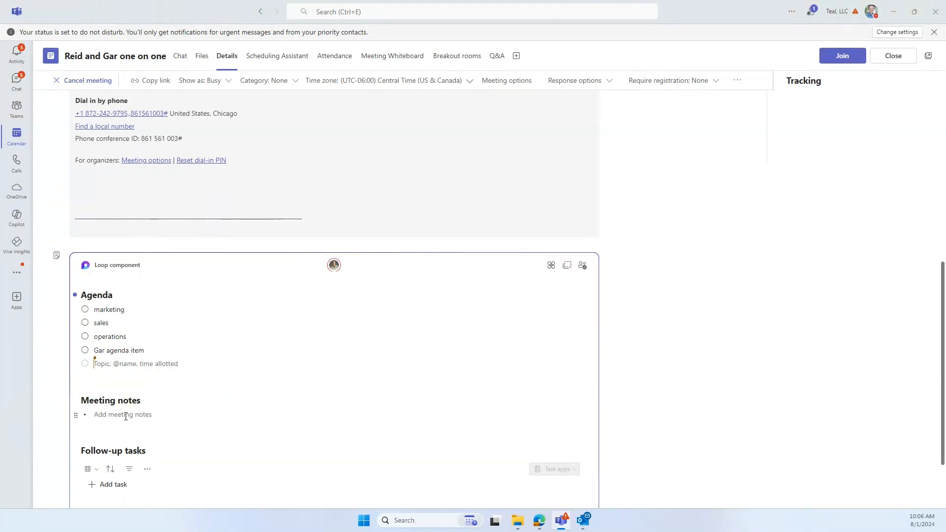
{"action": "scroll", "scroll_direction": "down", "scroll_amount": 3}
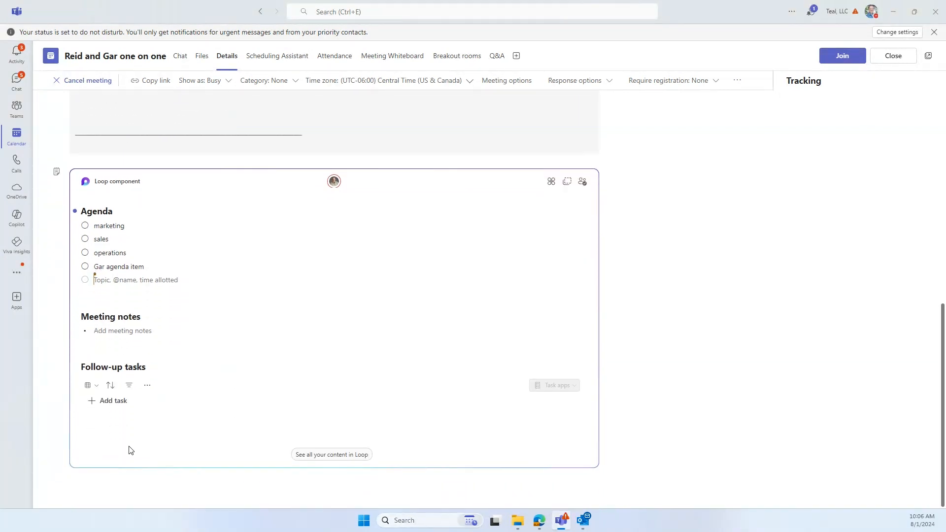
{"action": "left_click", "coordinate": [112, 401]}
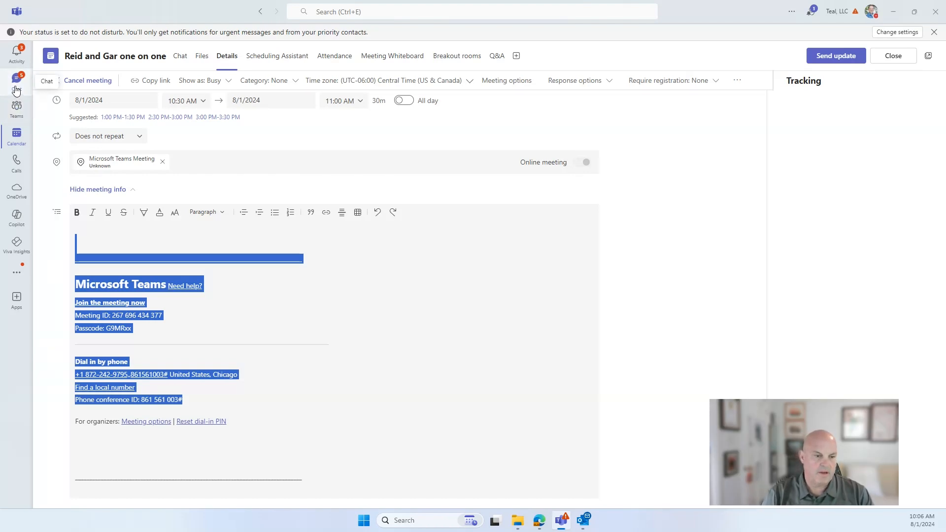
{"action": "left_click", "coordinate": [17, 79]}
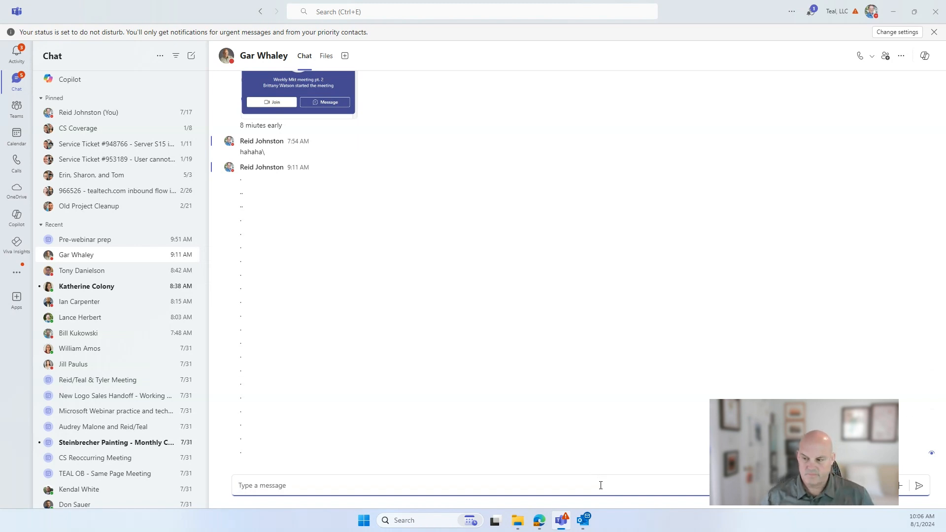
{"action": "type", "text": "sdlfjk"}
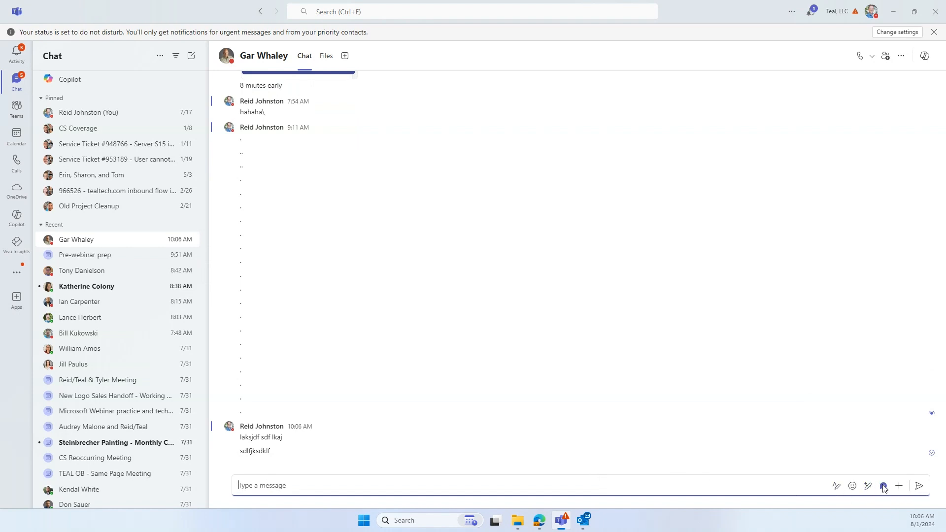
{"action": "left_click", "coordinate": [883, 486]}
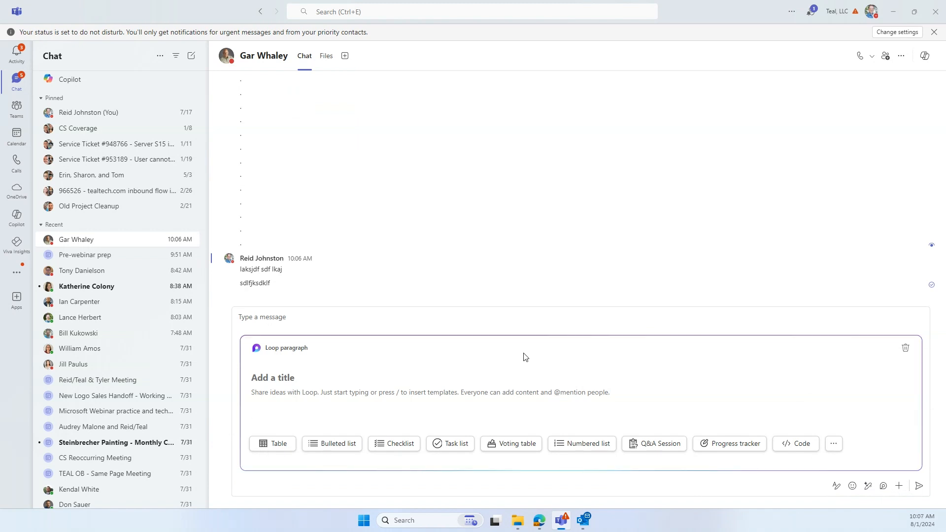
Post a Loop card titled 'Ideas' to the chat and list three idea lines in it
{"action": "type", "text": "Ideas"}
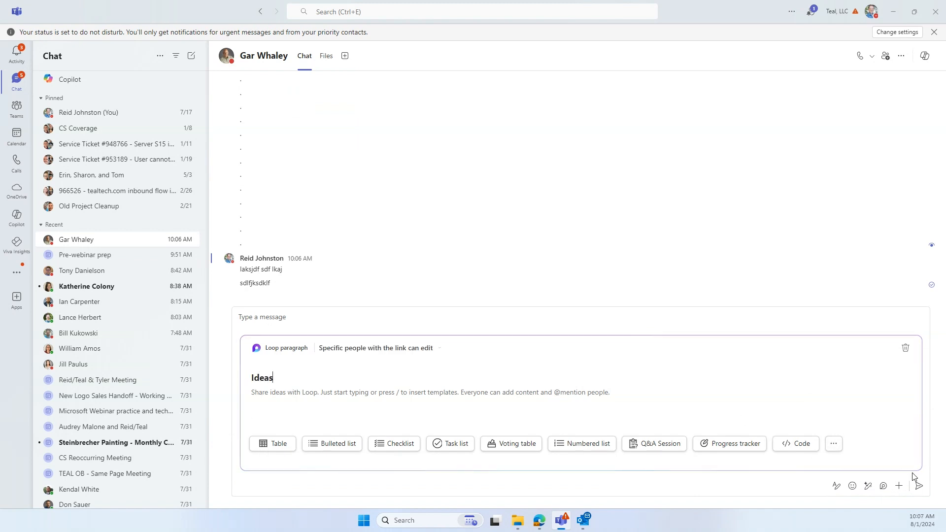
{"action": "left_click", "coordinate": [918, 484]}
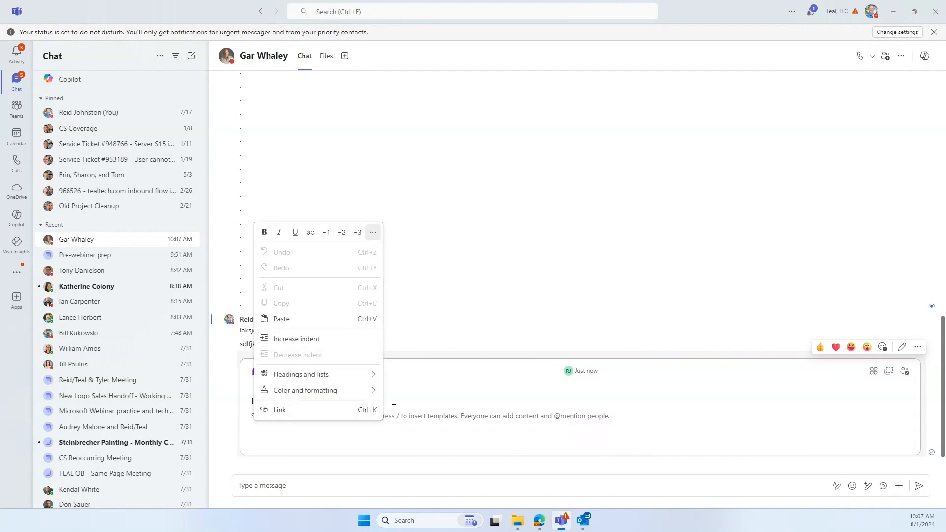
{"action": "left_click", "coordinate": [408, 420]}
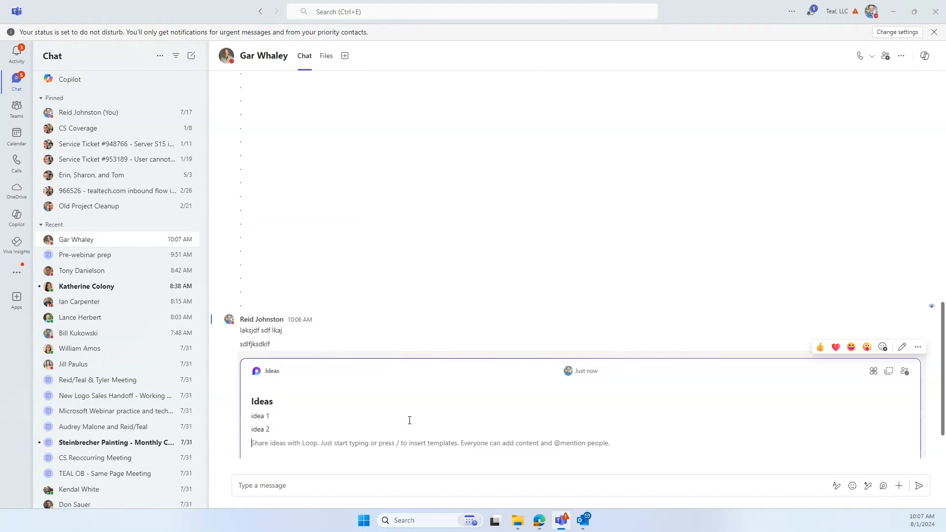
{"action": "type", "text": "idea 23"}
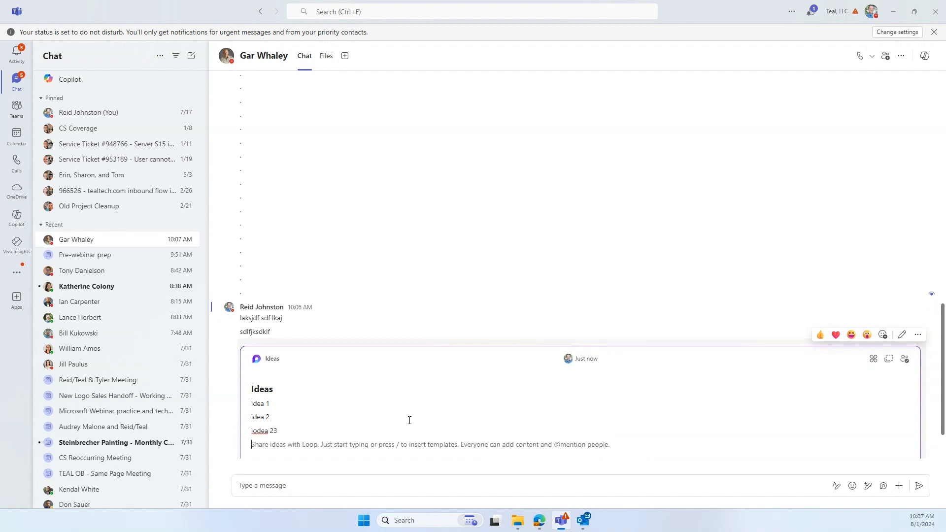
{"action": "mouse_move", "coordinate": [346, 514]}
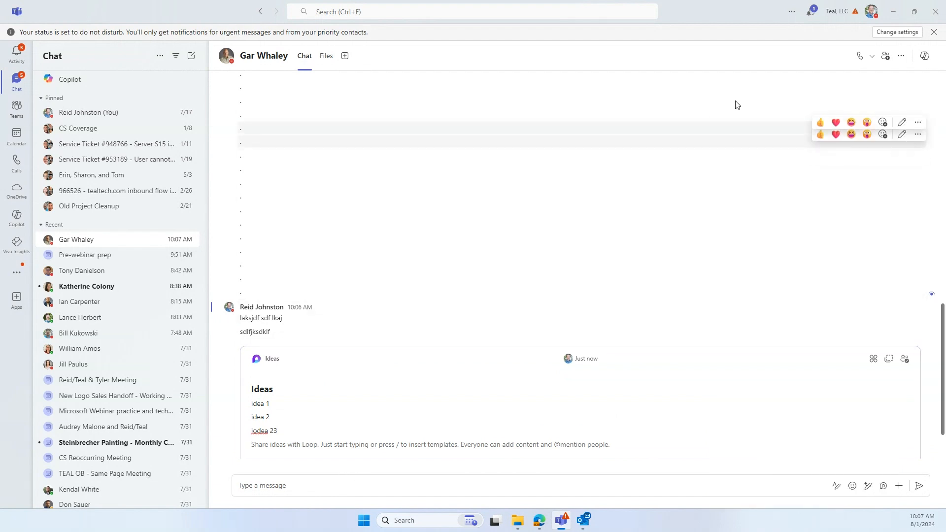
{"action": "mouse_move", "coordinate": [872, 11]}
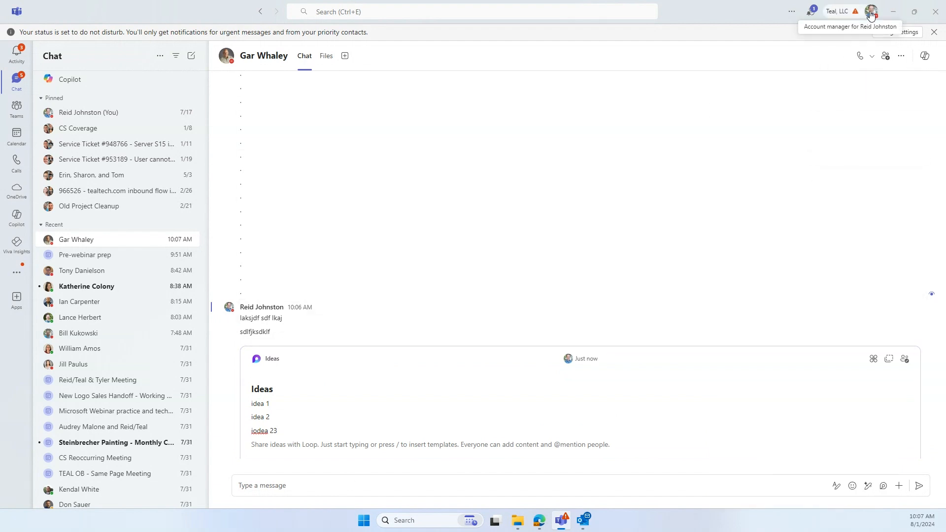
{"action": "left_click", "coordinate": [871, 11]}
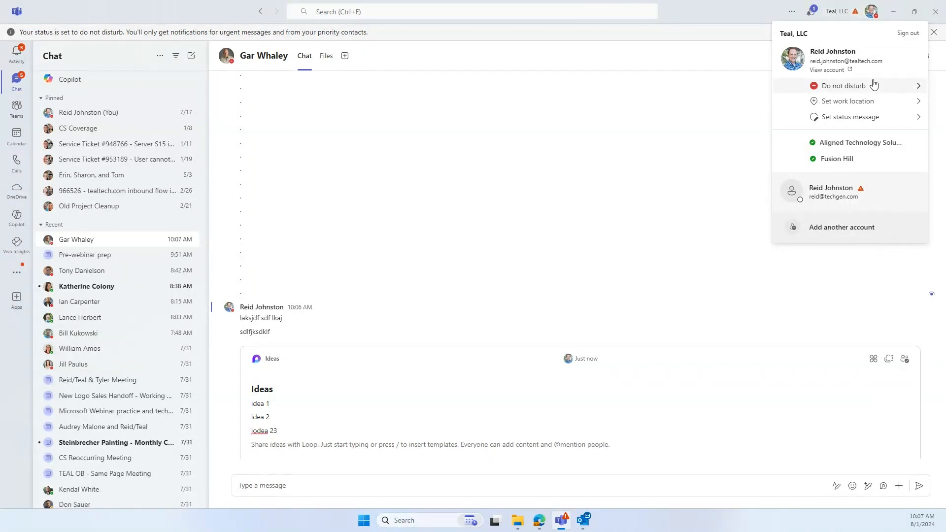
{"action": "left_click", "coordinate": [842, 85]}
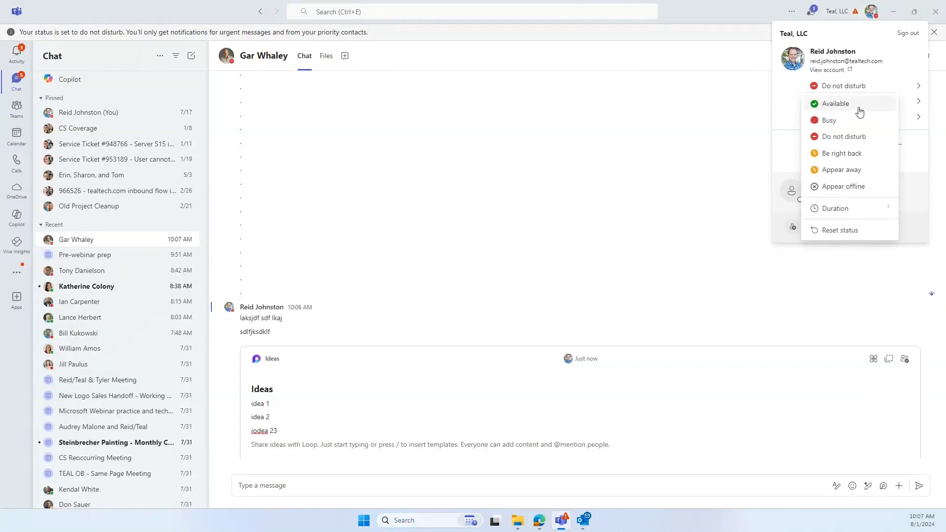
{"action": "mouse_move", "coordinate": [853, 208]}
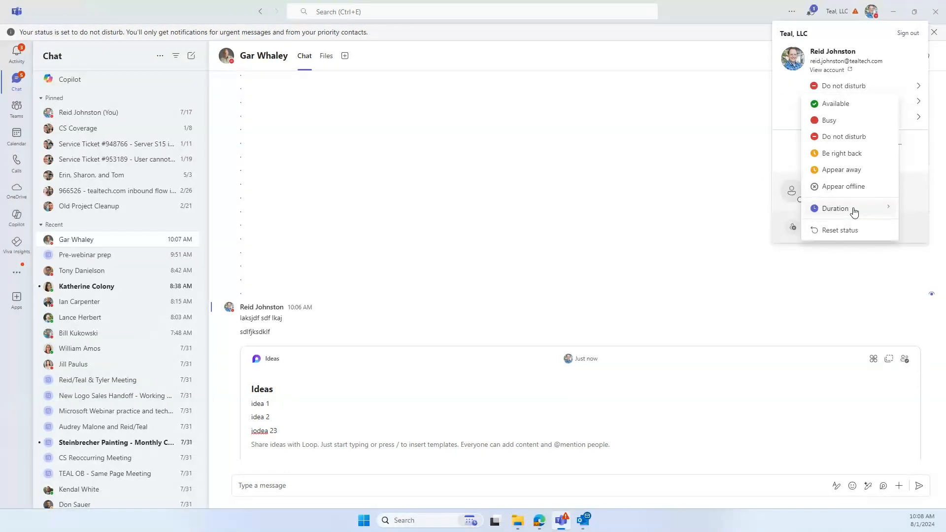
{"action": "left_click", "coordinate": [837, 208]}
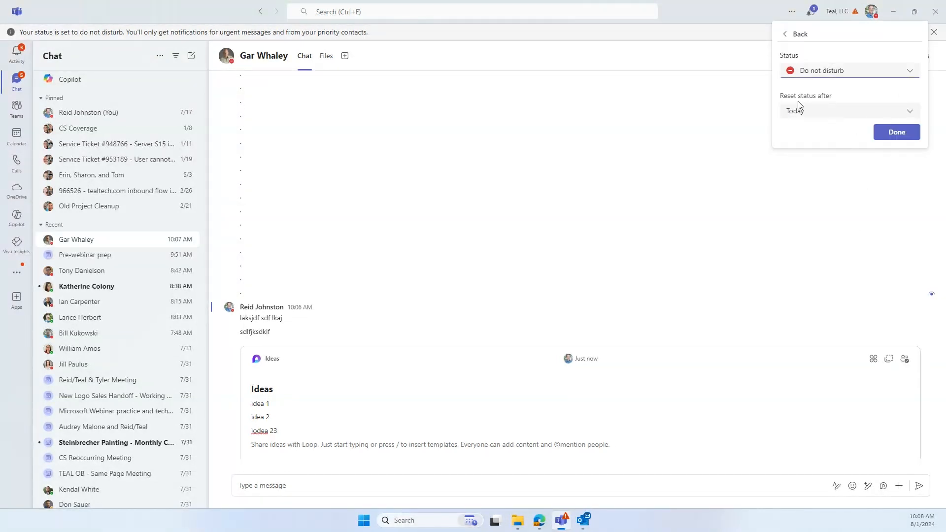
{"action": "left_click", "coordinate": [847, 111]}
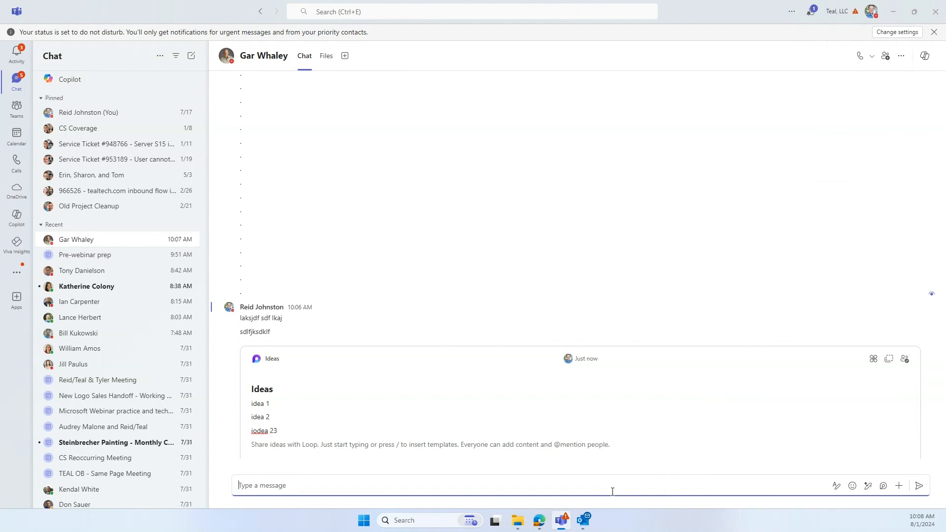
Write 'Hello!' and schedule it for Thursday, August 1 at 11:30 AM, then send it
{"action": "type", "text": "Hello!"}
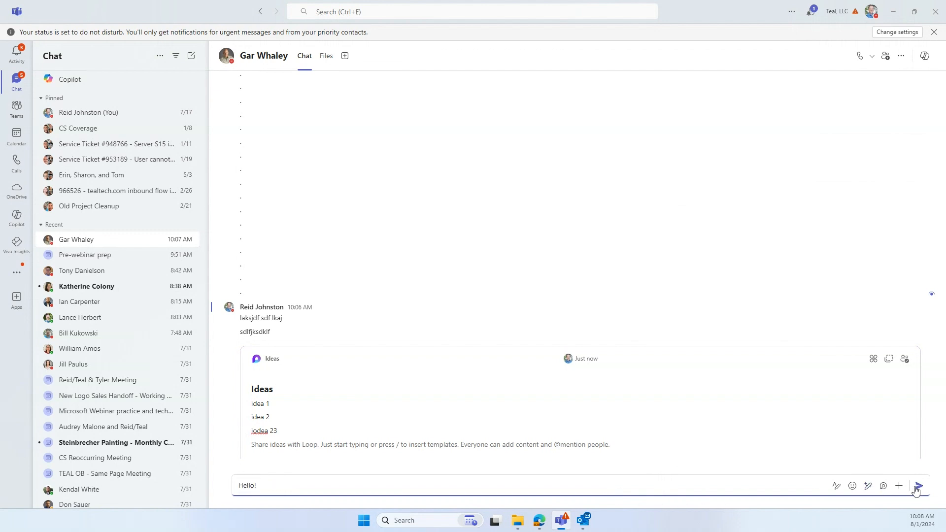
{"action": "mouse_move", "coordinate": [918, 486]}
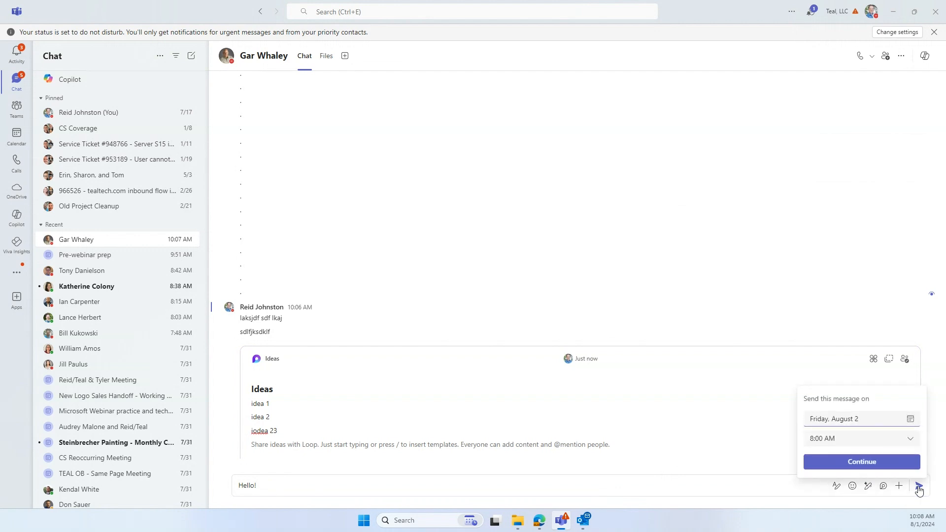
{"action": "mouse_move", "coordinate": [859, 415]}
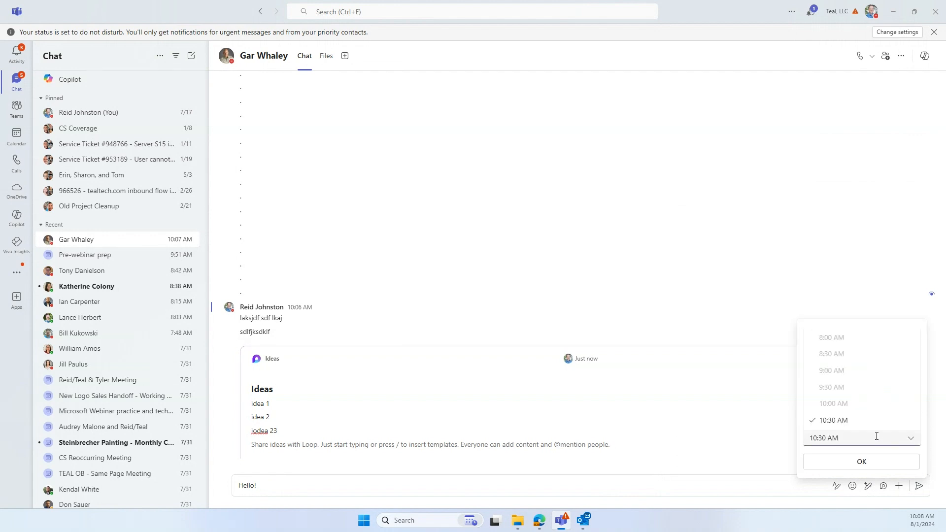
{"action": "scroll", "scroll_direction": "down", "scroll_amount": 3}
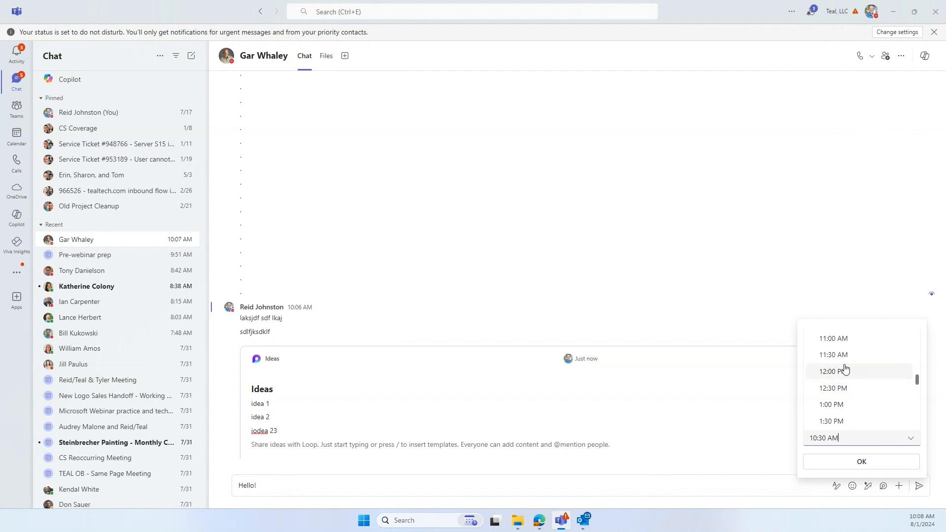
{"action": "left_click", "coordinate": [833, 354]}
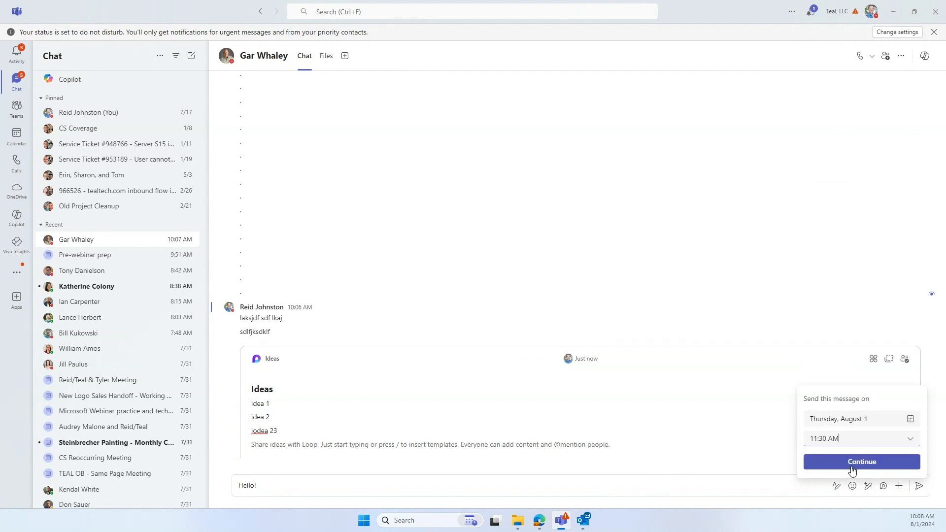
{"action": "left_click", "coordinate": [861, 461]}
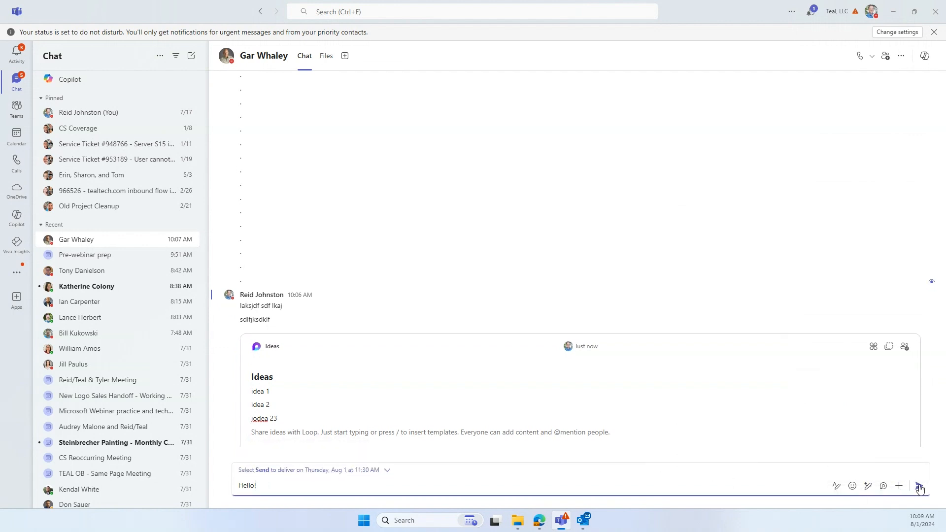
{"action": "left_click", "coordinate": [920, 485]}
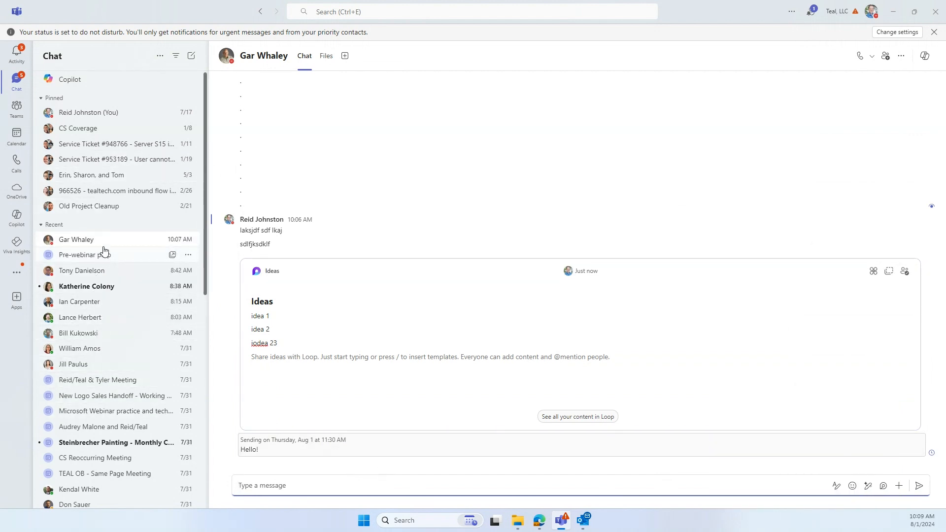
{"action": "right_click", "coordinate": [76, 239]}
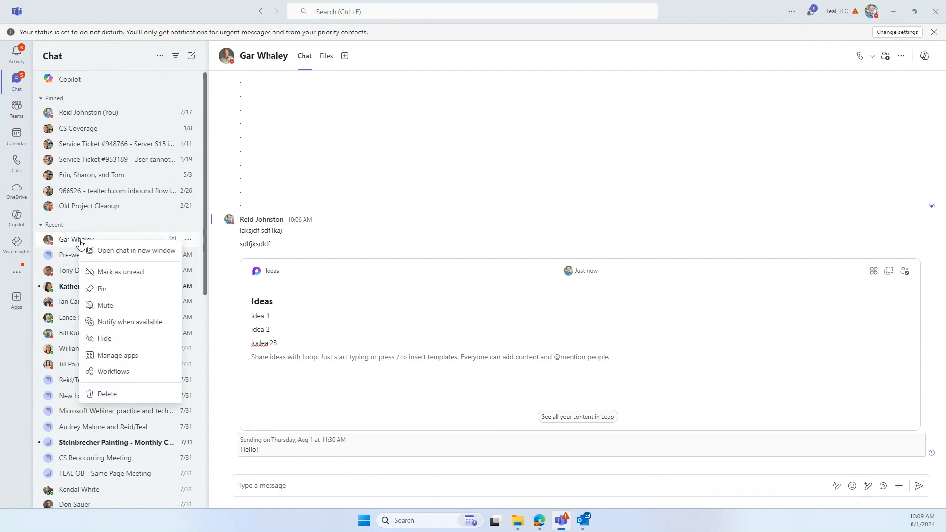
{"action": "mouse_move", "coordinate": [120, 327]}
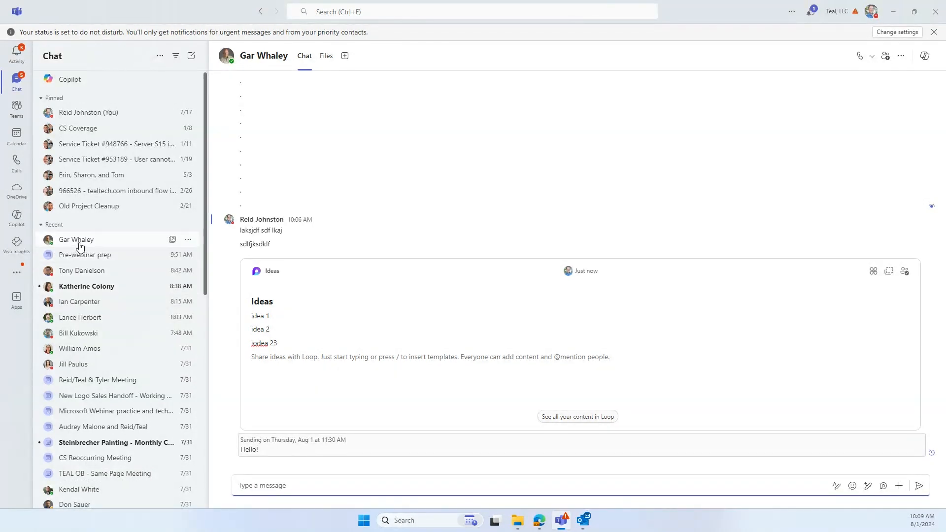
{"action": "mouse_move", "coordinate": [76, 240]}
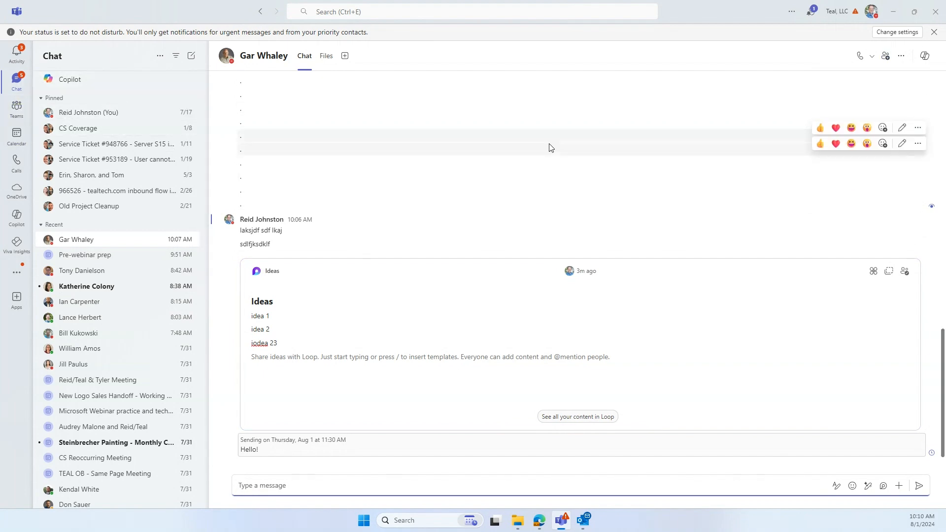
Bring the meeting window back up and dismiss the invite-people prompt
{"action": "left_click", "coordinate": [893, 12]}
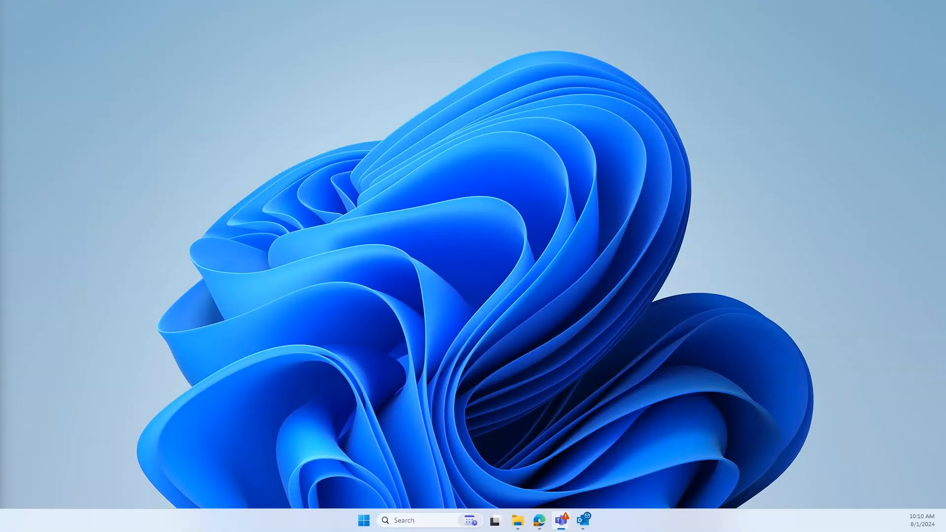
{"action": "left_click", "coordinate": [560, 520]}
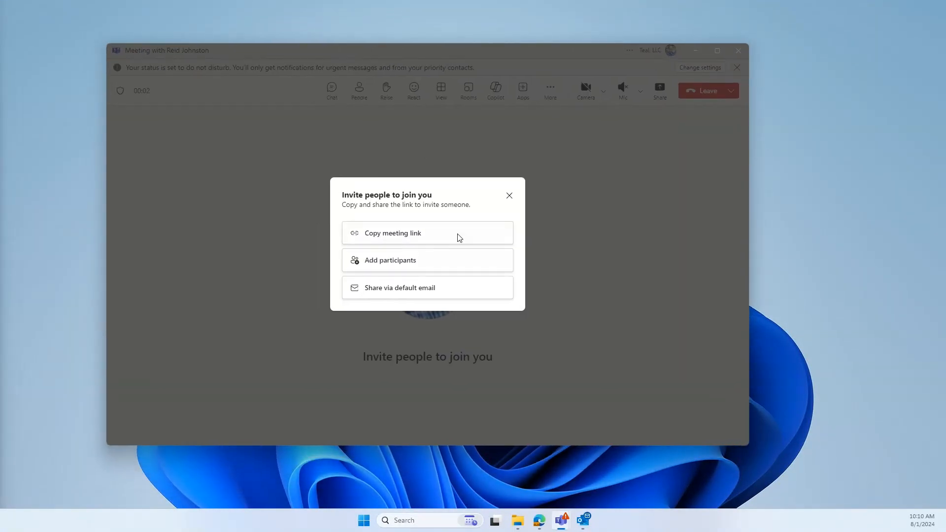
{"action": "left_click", "coordinate": [508, 195]}
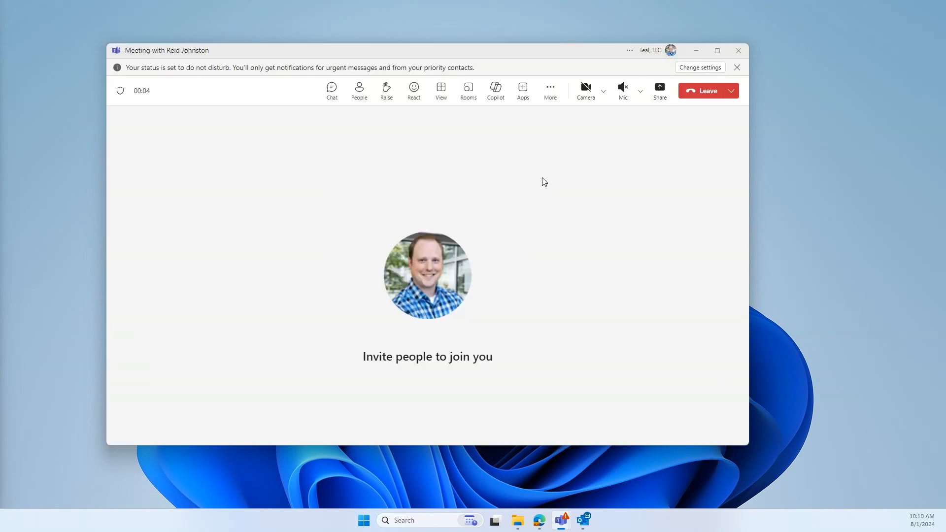
{"action": "mouse_move", "coordinate": [604, 91]}
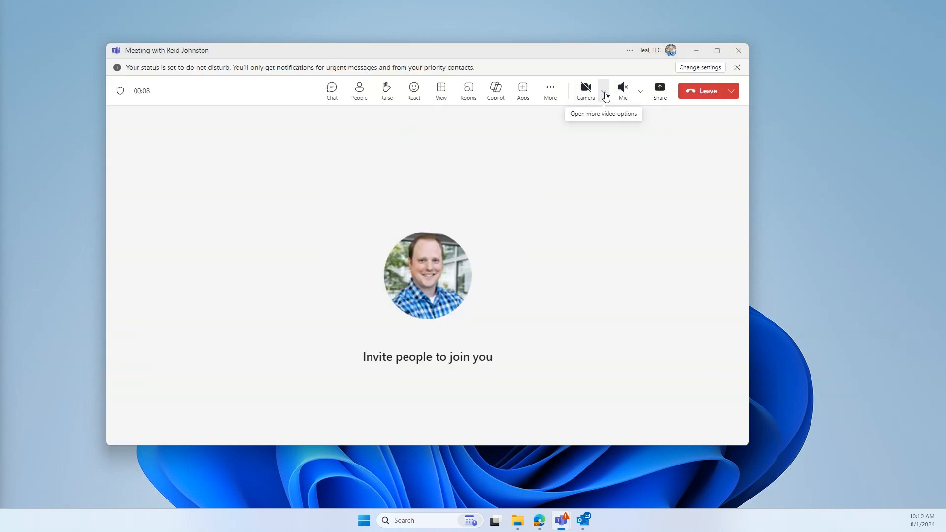
From the camera options, choose an avatar and turn it on in place of live video
{"action": "left_click", "coordinate": [603, 91]}
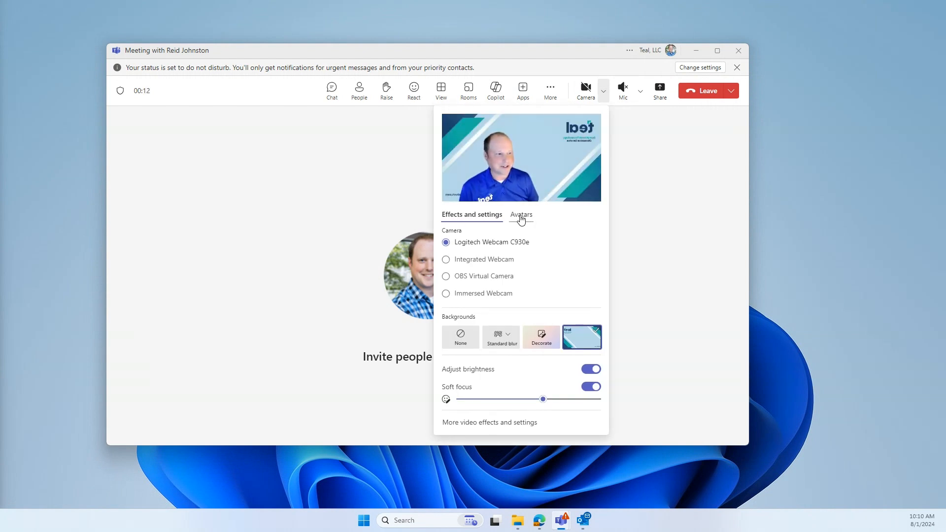
{"action": "left_click", "coordinate": [520, 214]}
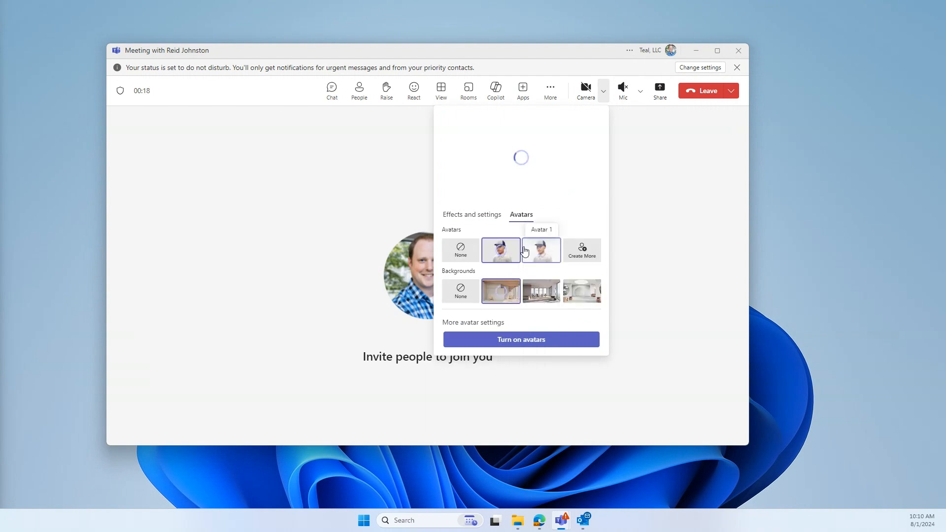
{"action": "left_click", "coordinate": [500, 249]}
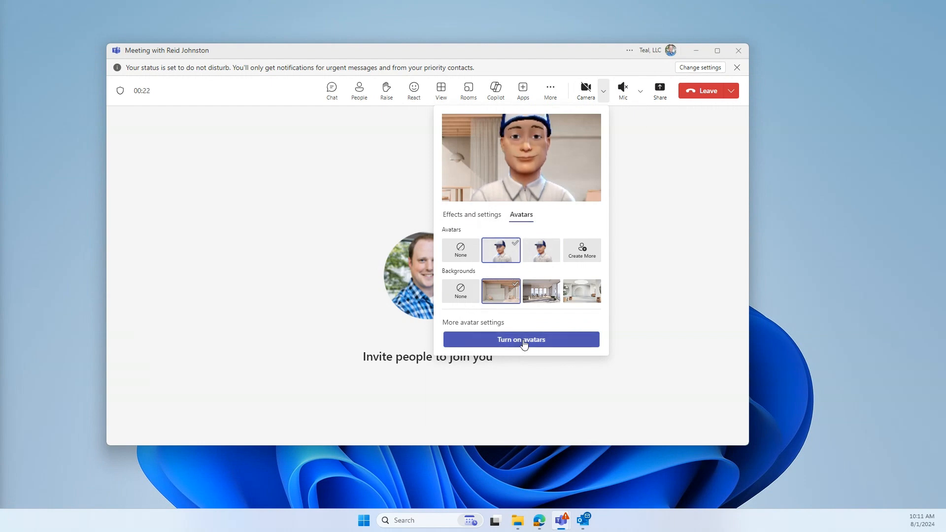
{"action": "left_click", "coordinate": [521, 339]}
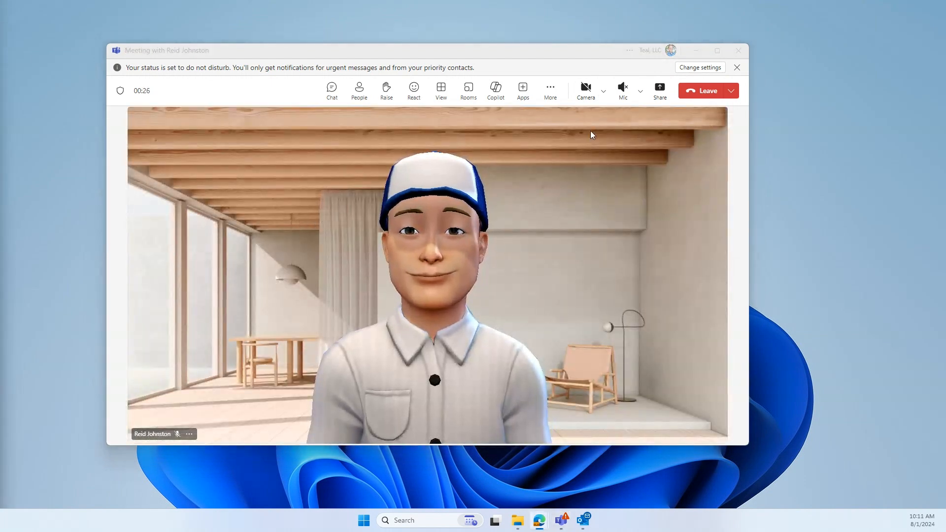
Open More avatar settings from the camera options and play a reaction gesture on the avatar
{"action": "left_click", "coordinate": [603, 90]}
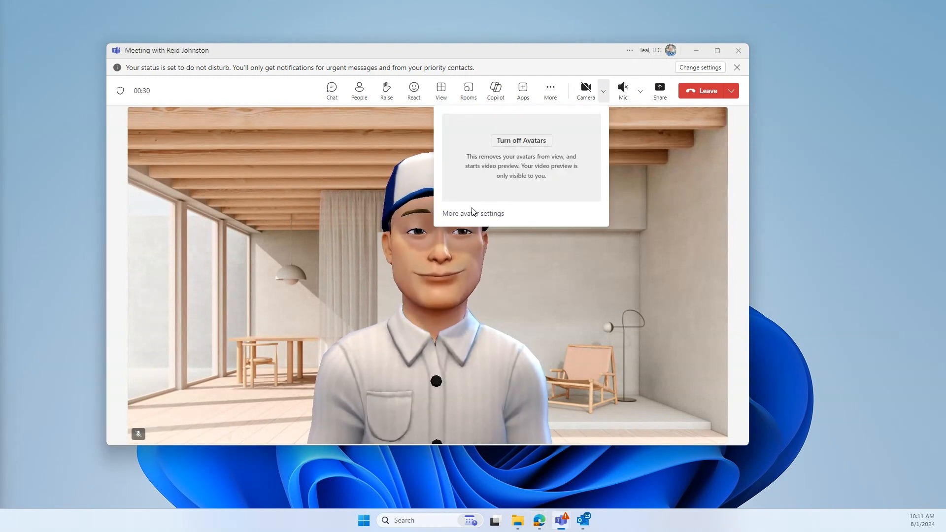
{"action": "left_click", "coordinate": [473, 212]}
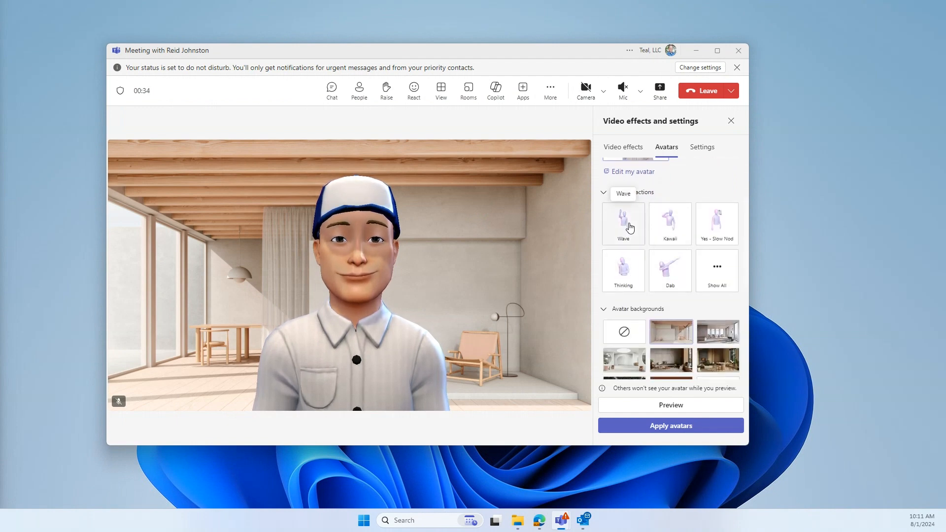
{"action": "left_click", "coordinate": [623, 224]}
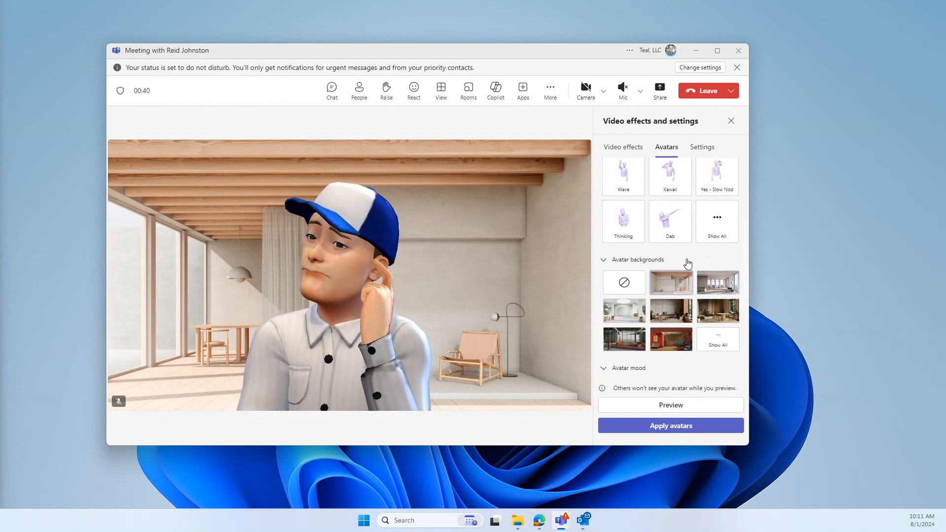
{"action": "mouse_move", "coordinate": [718, 282]}
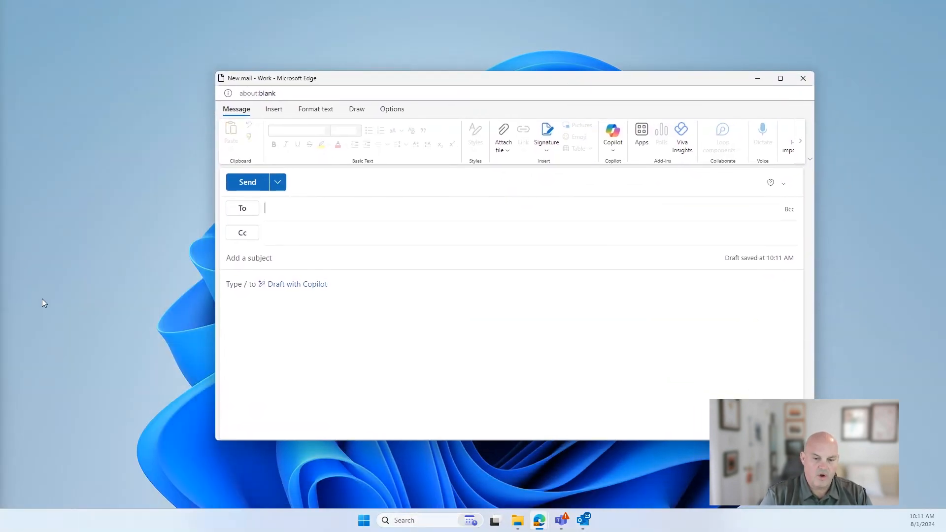
{"action": "type", "text": "gar"}
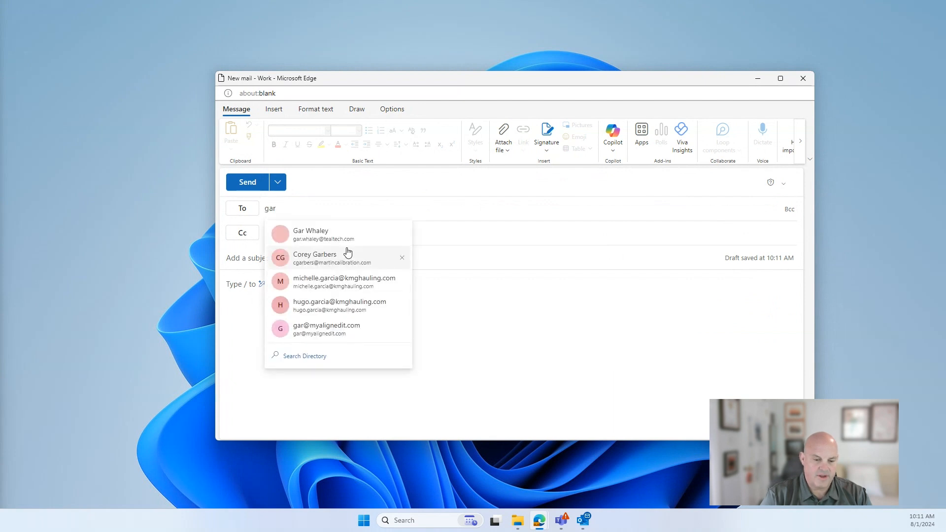
{"action": "left_click", "coordinate": [311, 234]}
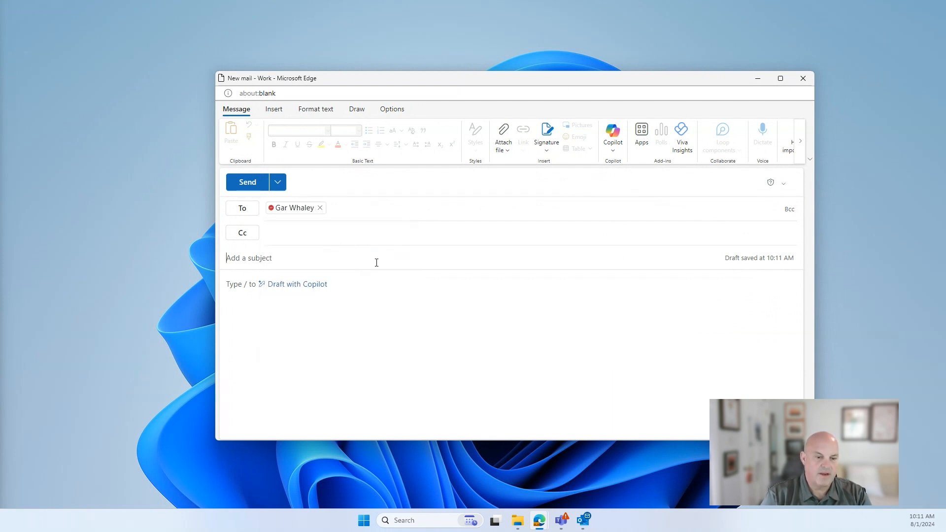
{"action": "type", "text": "good morning!"}
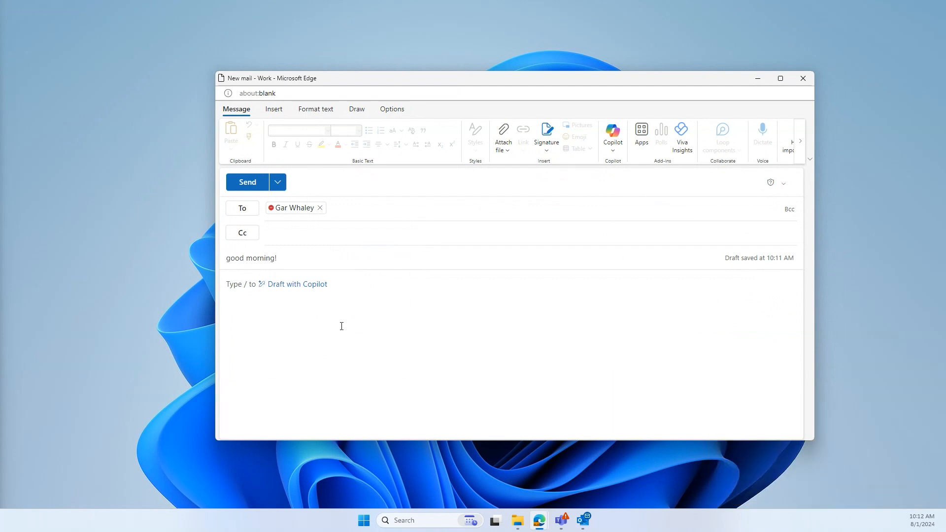
{"action": "mouse_move", "coordinate": [252, 190]}
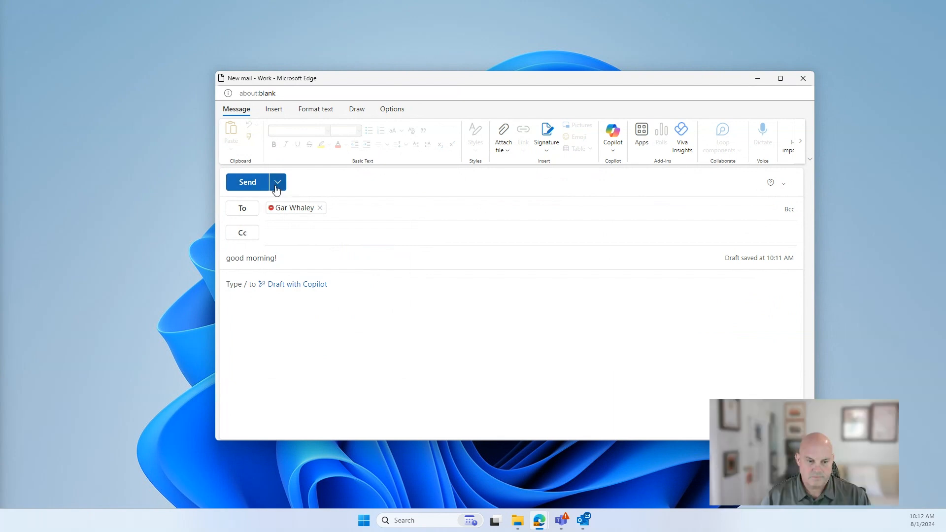
Use Schedule send with a custom time of 8:05 on 8/2/2024 for the email
{"action": "left_click", "coordinate": [277, 183]}
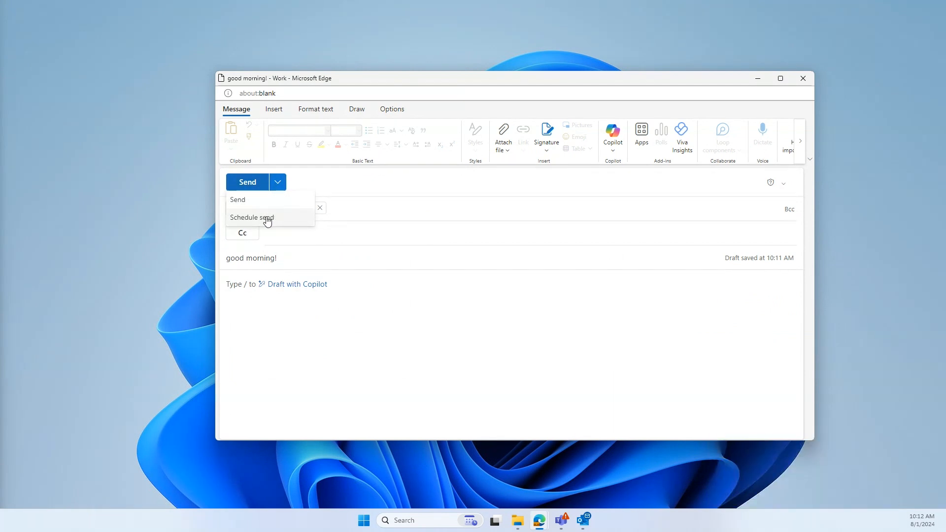
{"action": "left_click", "coordinate": [252, 217]}
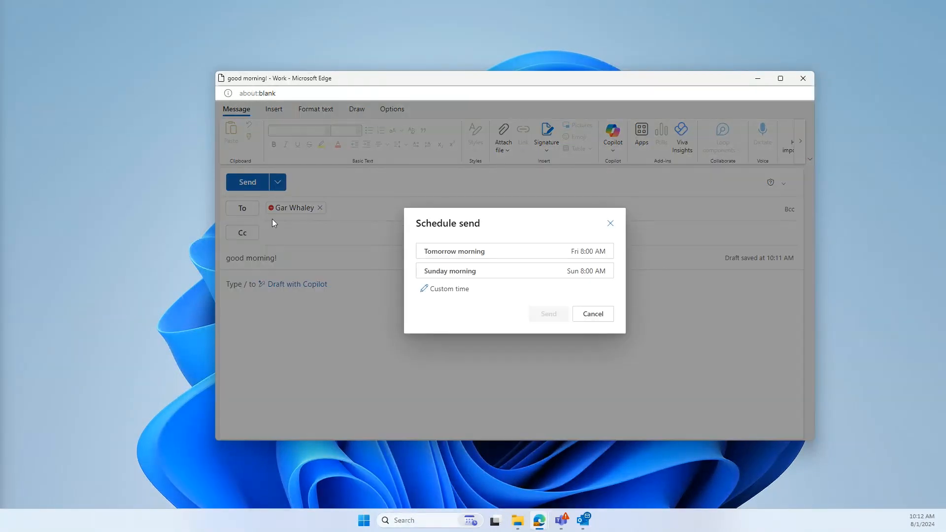
{"action": "mouse_move", "coordinate": [493, 254]}
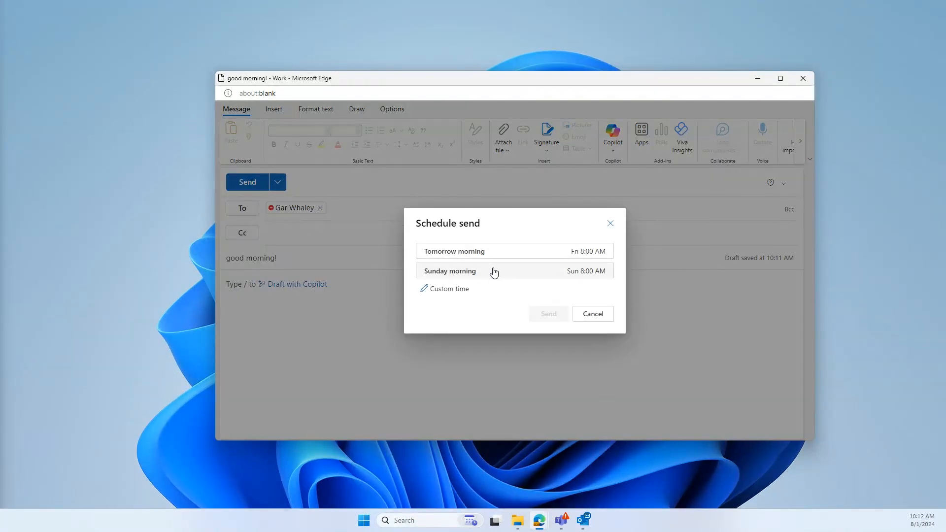
{"action": "left_click", "coordinate": [448, 289]}
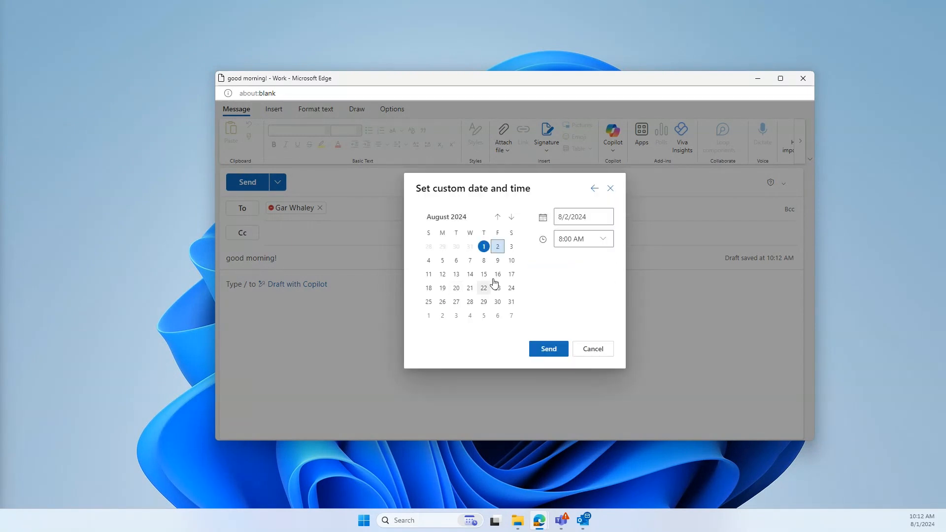
{"action": "left_click", "coordinate": [573, 238]}
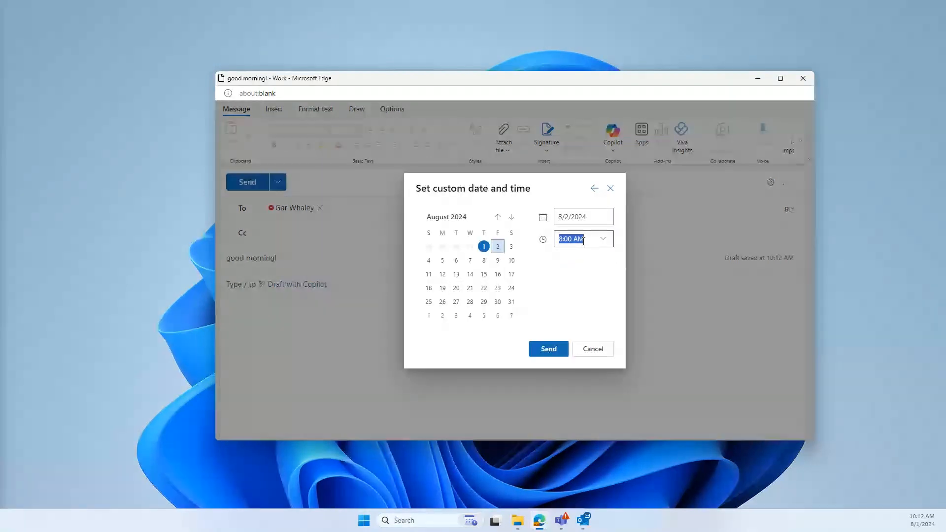
{"action": "type", "text": "8:05"}
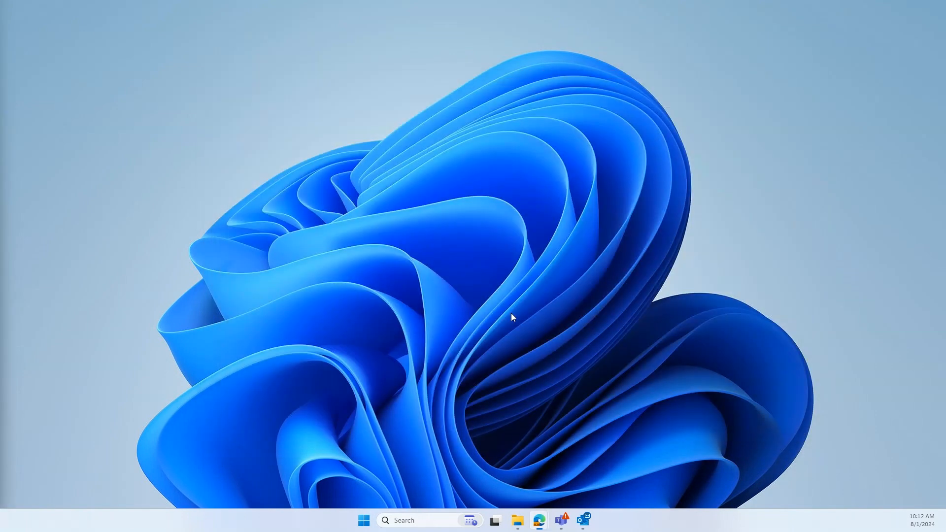
{"action": "mouse_move", "coordinate": [515, 313]}
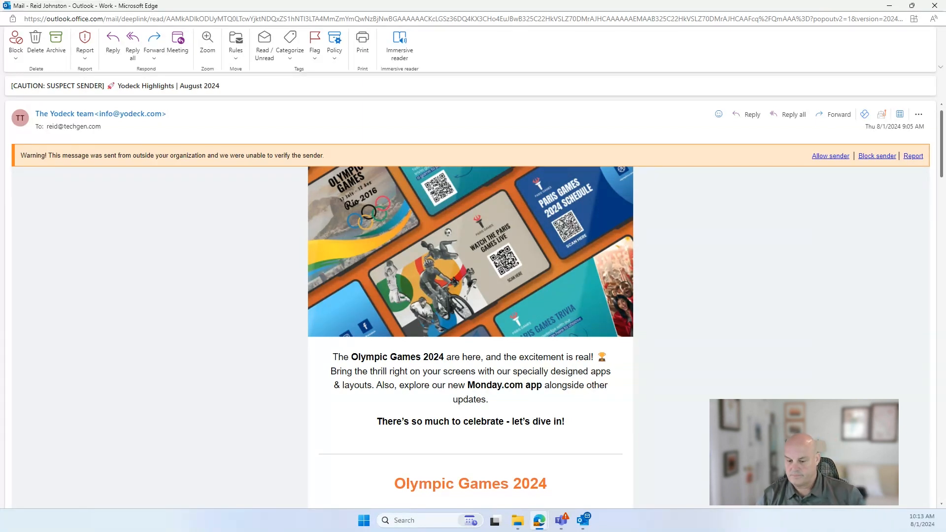
{"action": "mouse_move", "coordinate": [427, 277]}
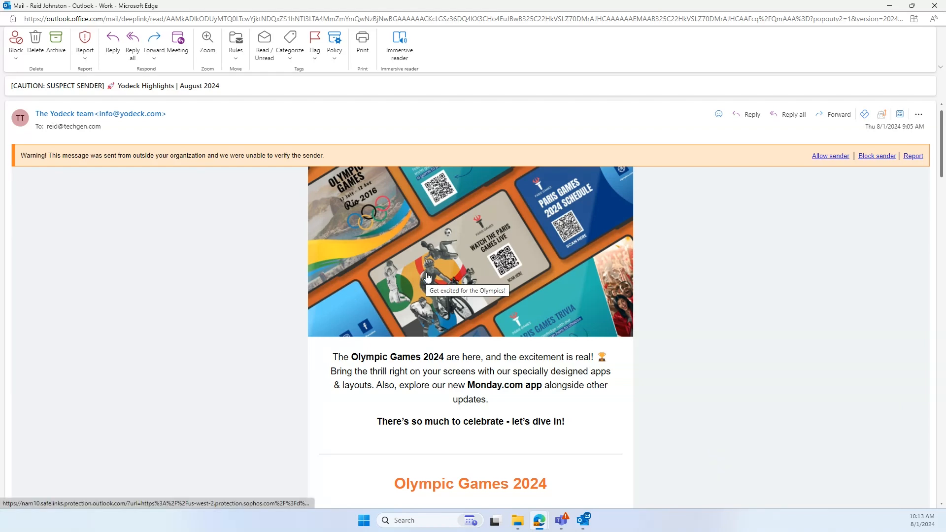
{"action": "mouse_move", "coordinate": [899, 115]}
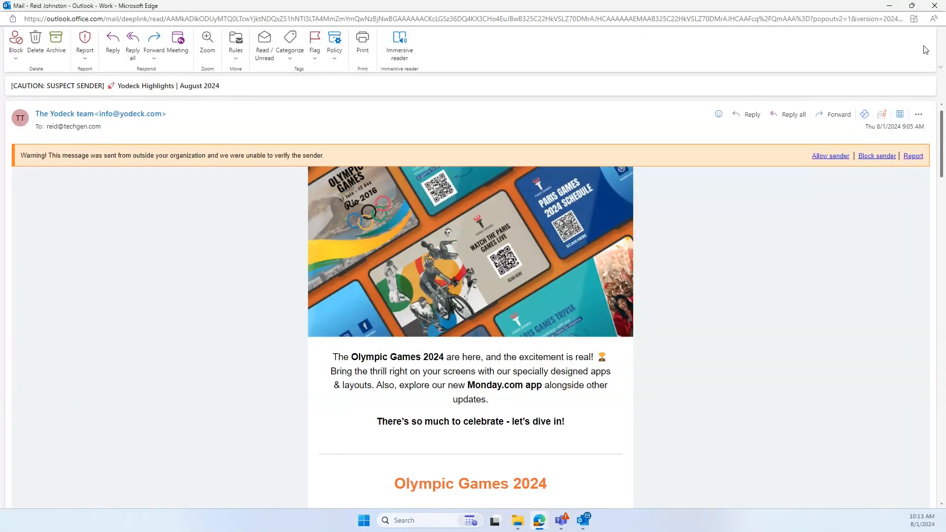
Restore down the Yodeck Highlights email window, look over its toolbar, and close it
{"action": "left_click", "coordinate": [910, 6]}
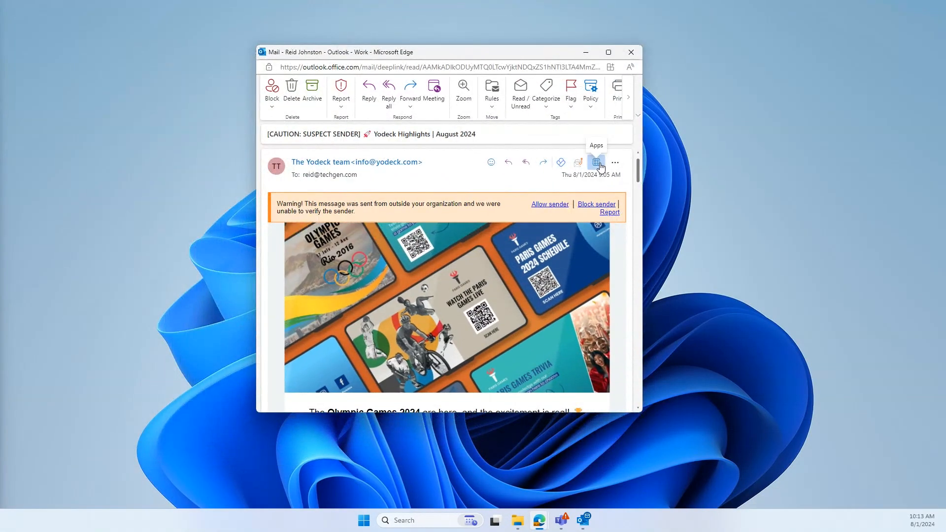
{"action": "left_click", "coordinate": [595, 161]}
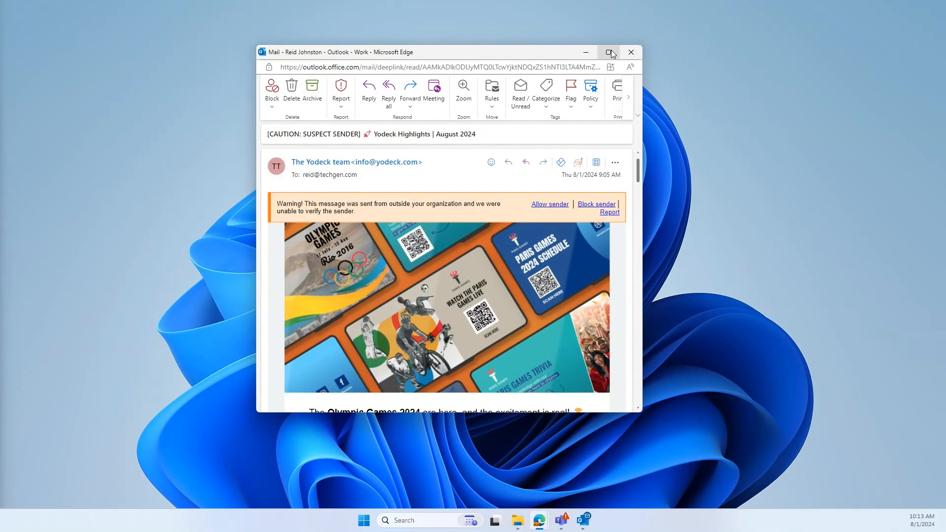
{"action": "mouse_move", "coordinate": [507, 57]}
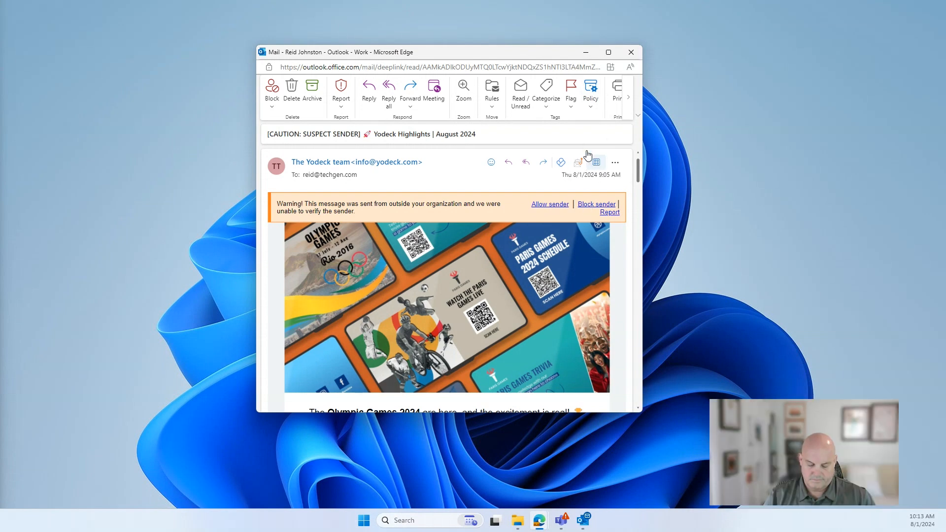
{"action": "mouse_move", "coordinate": [538, 521]}
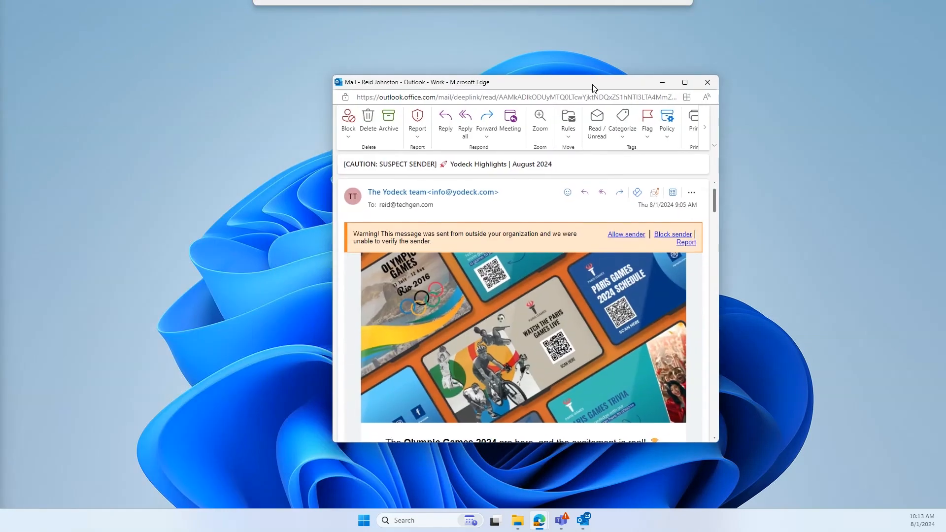
{"action": "mouse_move", "coordinate": [672, 192]}
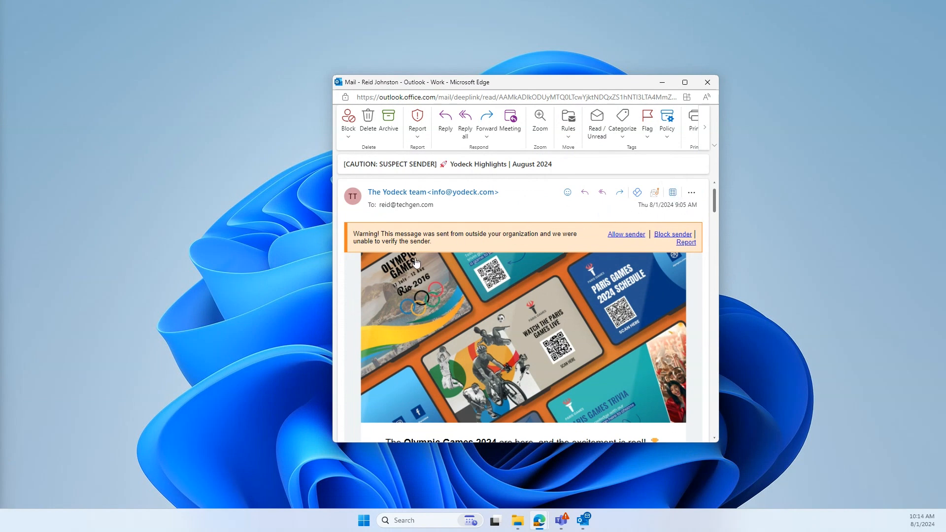
{"action": "mouse_move", "coordinate": [421, 264]}
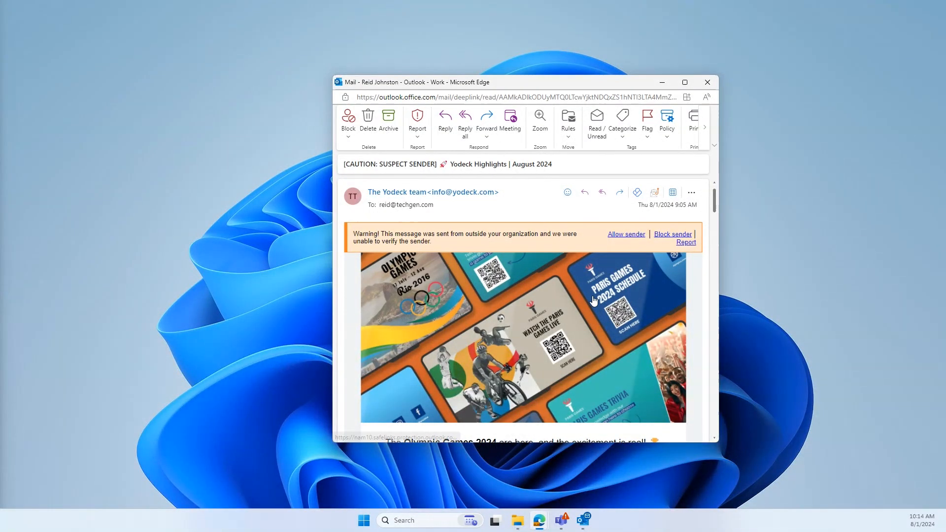
{"action": "mouse_move", "coordinate": [594, 300]}
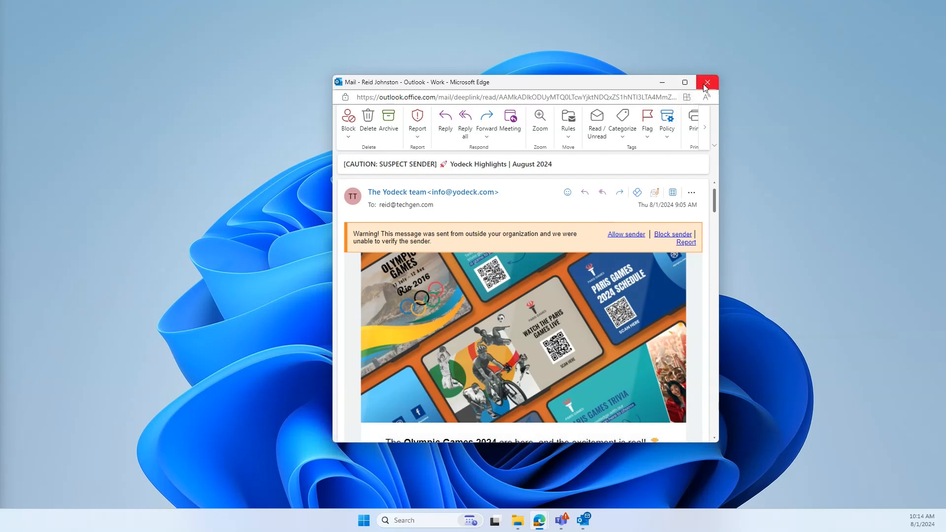
{"action": "left_click", "coordinate": [706, 82]}
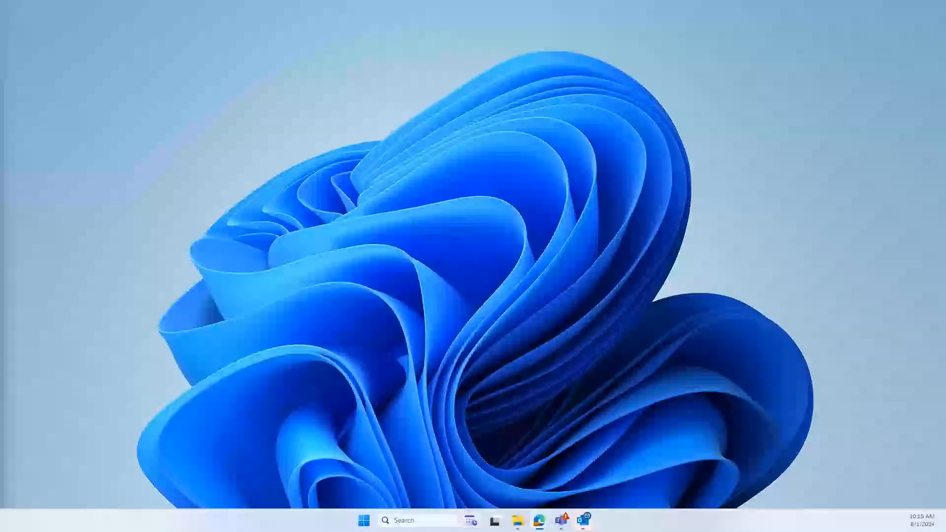
Launch Microsoft Teams from the taskbar onto the Marketing General channel
{"action": "left_click", "coordinate": [560, 521]}
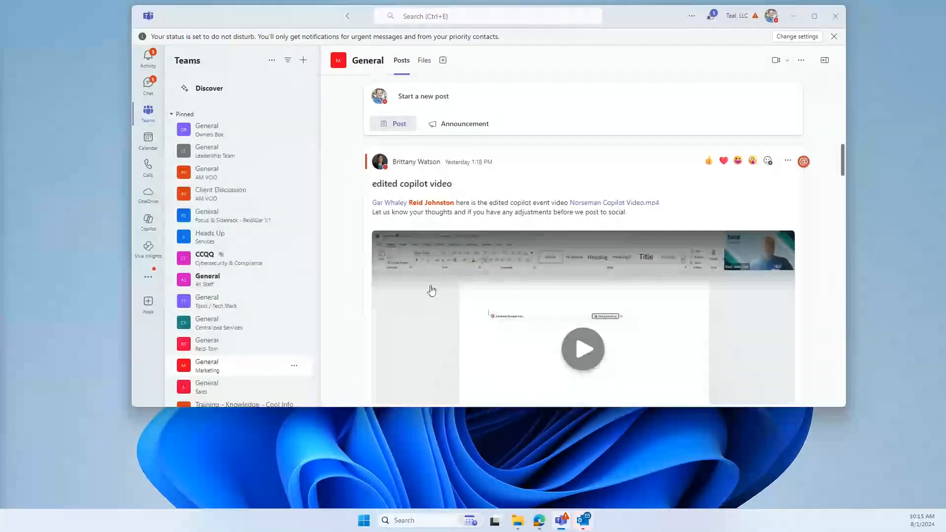
{"action": "mouse_move", "coordinate": [219, 367]}
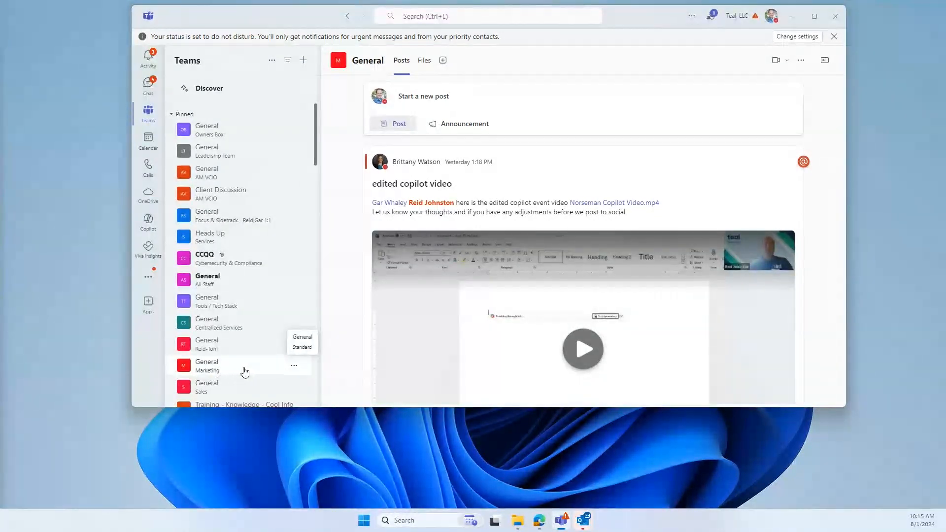
{"action": "mouse_move", "coordinate": [294, 367]}
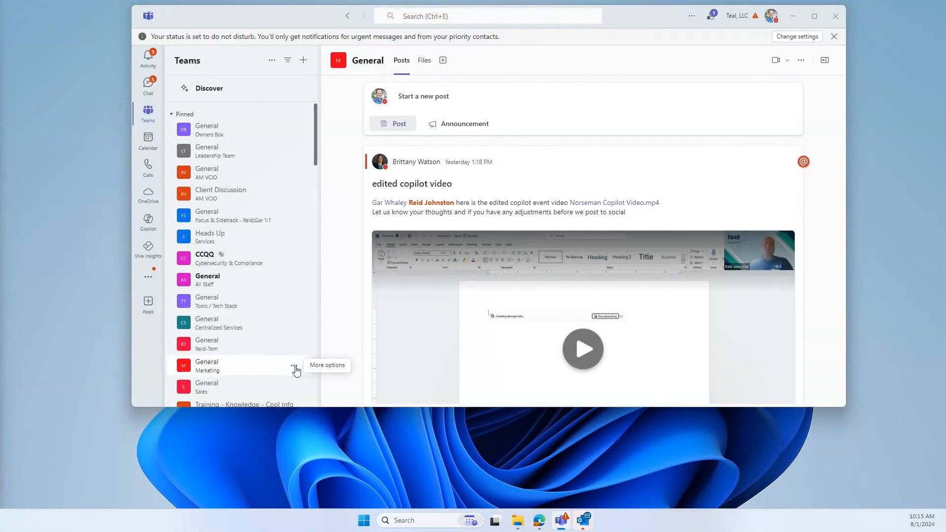
Show the Marketing General channel's email address via Get email address, then dismiss the dialog
{"action": "left_click", "coordinate": [293, 365]}
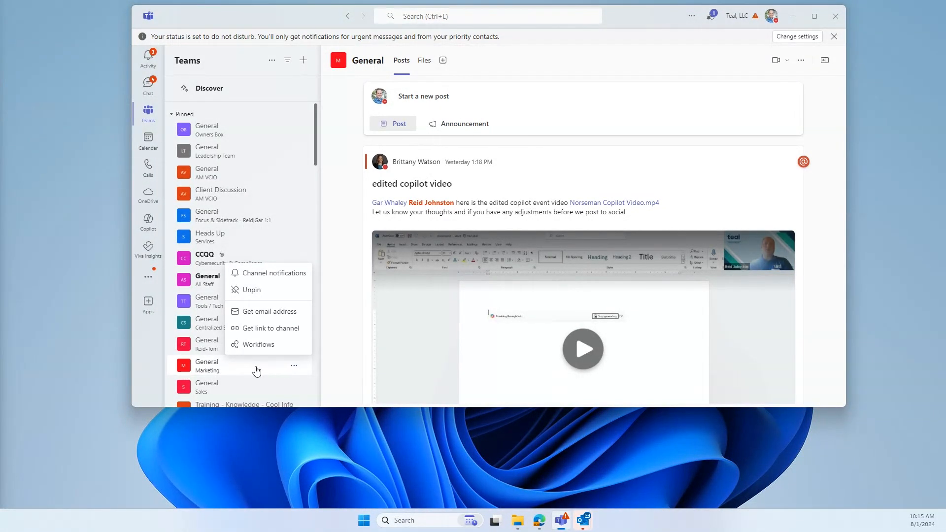
{"action": "mouse_move", "coordinate": [285, 322]}
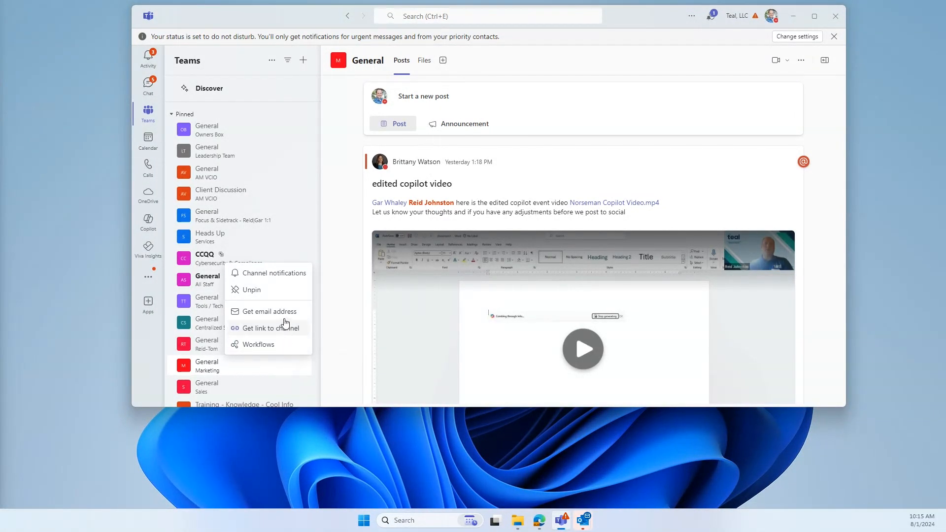
{"action": "mouse_move", "coordinate": [268, 311]}
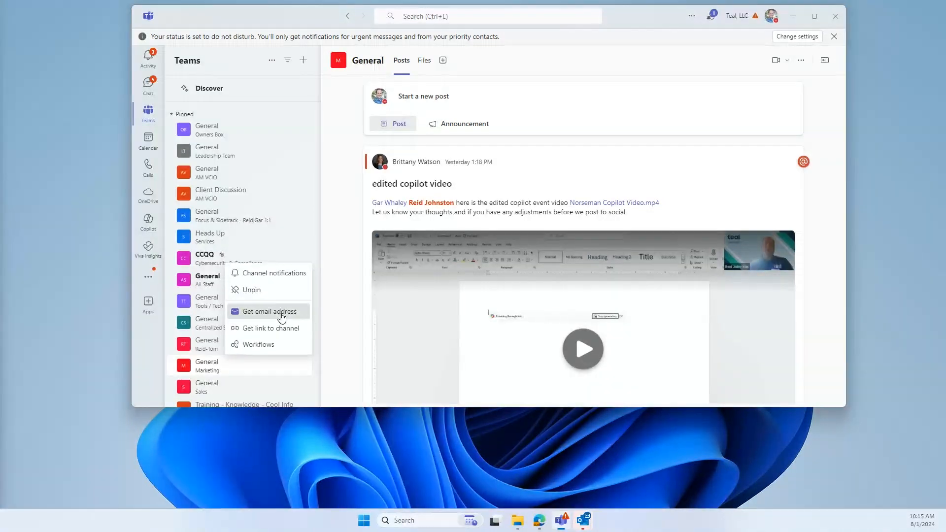
{"action": "left_click", "coordinate": [268, 312]}
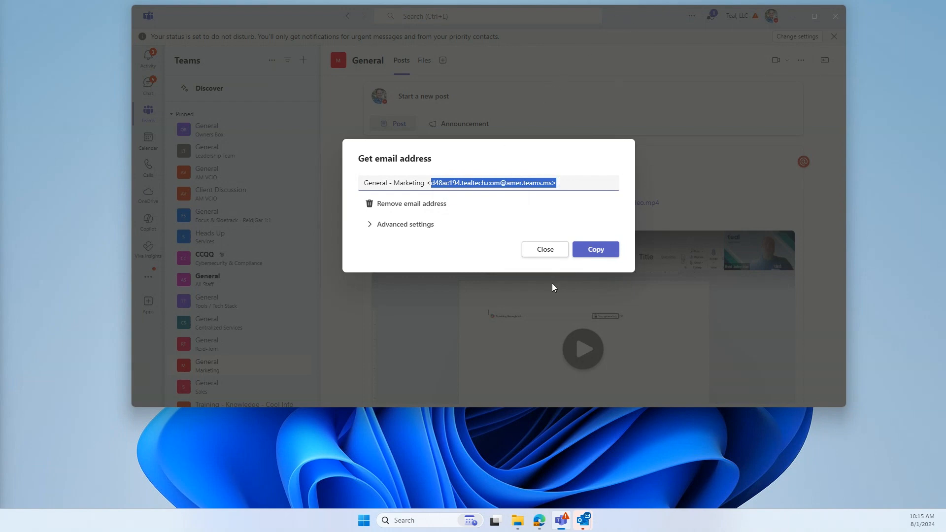
{"action": "left_click", "coordinate": [544, 249]}
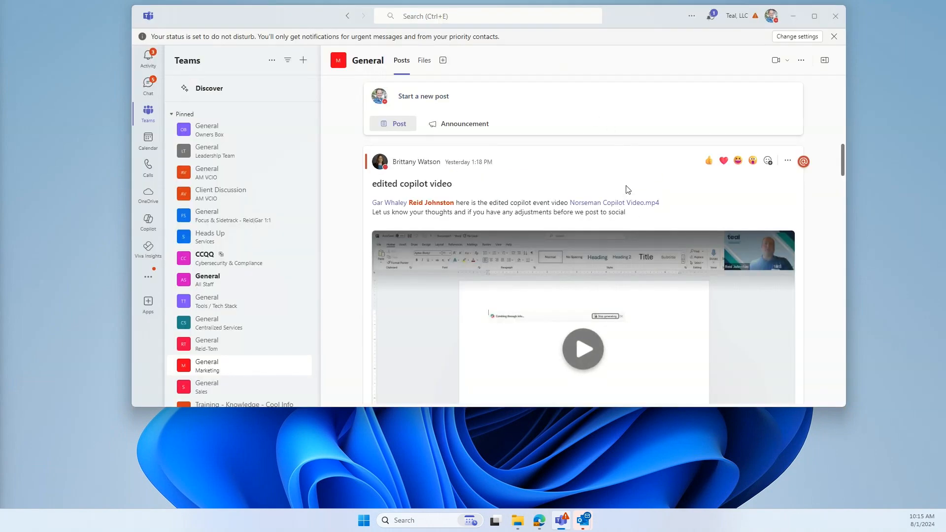
{"action": "mouse_move", "coordinate": [224, 368]}
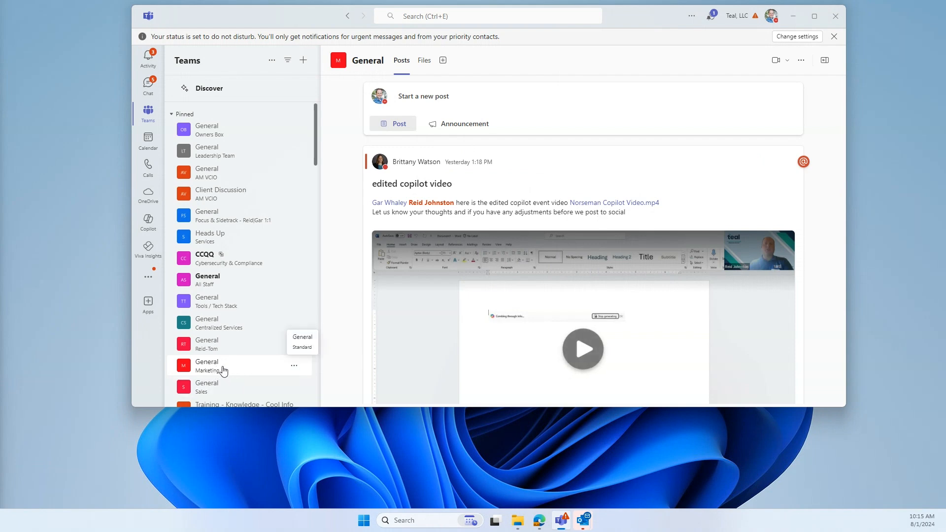
{"action": "mouse_move", "coordinate": [701, 95]}
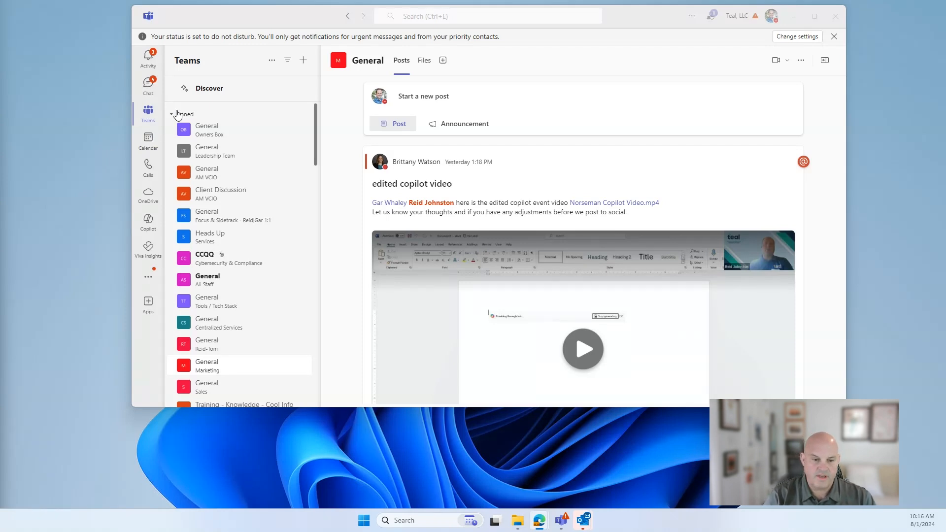
View the Teams chat list, hide Teams, and bring up Edge with the Copilot home page
{"action": "left_click", "coordinate": [147, 85]}
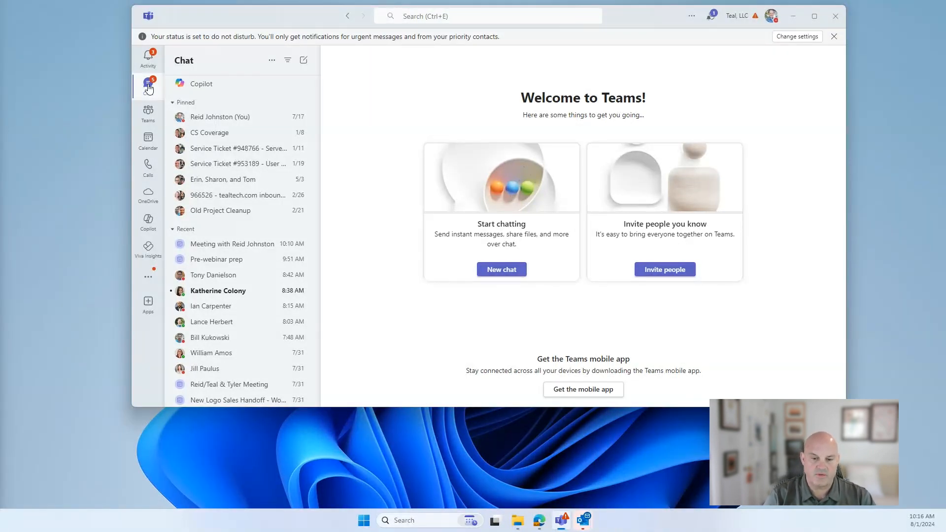
{"action": "left_click", "coordinate": [147, 86]}
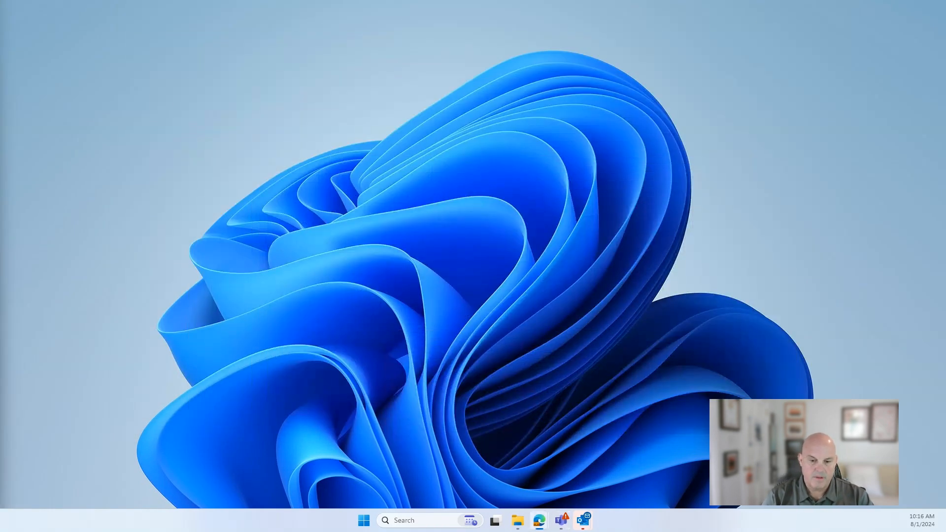
{"action": "left_click", "coordinate": [538, 520]}
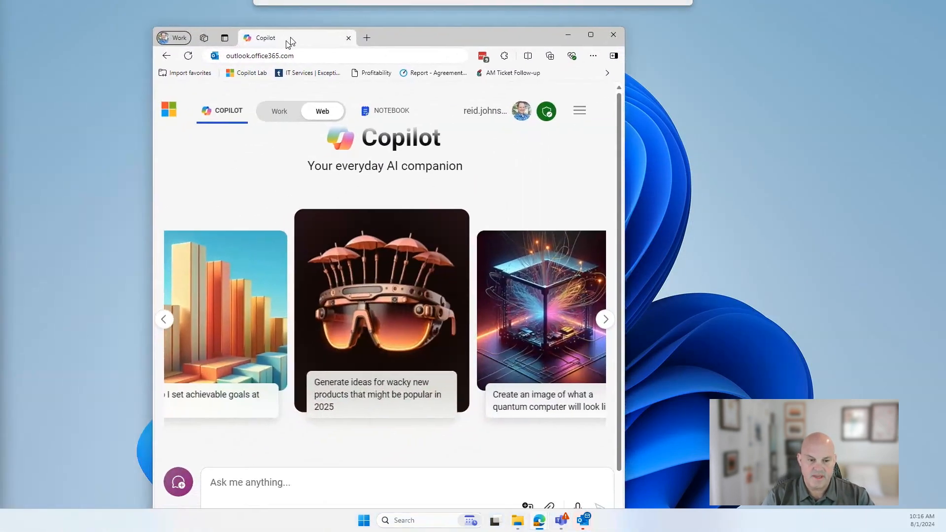
Maximize Edge, switch Copilot to work mode and back to web, then start adding a file
{"action": "left_click", "coordinate": [590, 34]}
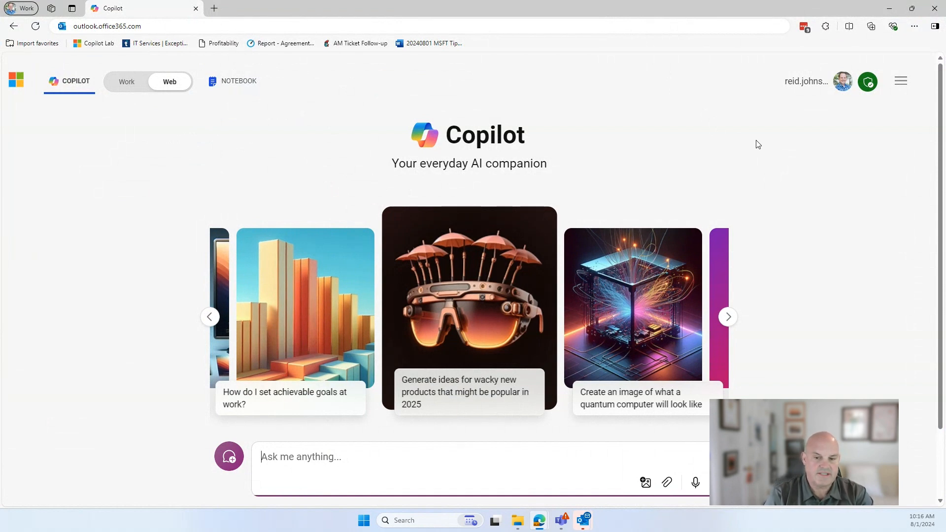
{"action": "mouse_move", "coordinate": [653, 170]}
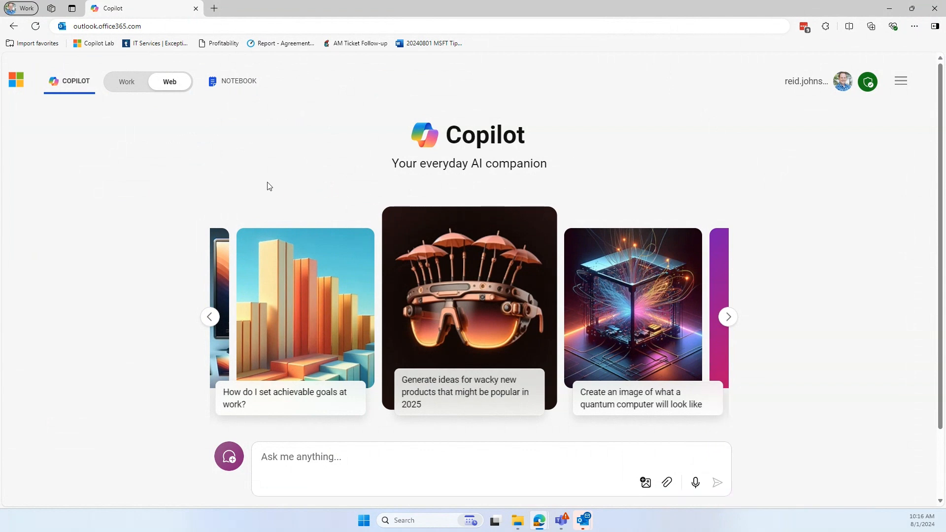
{"action": "mouse_move", "coordinate": [232, 81]}
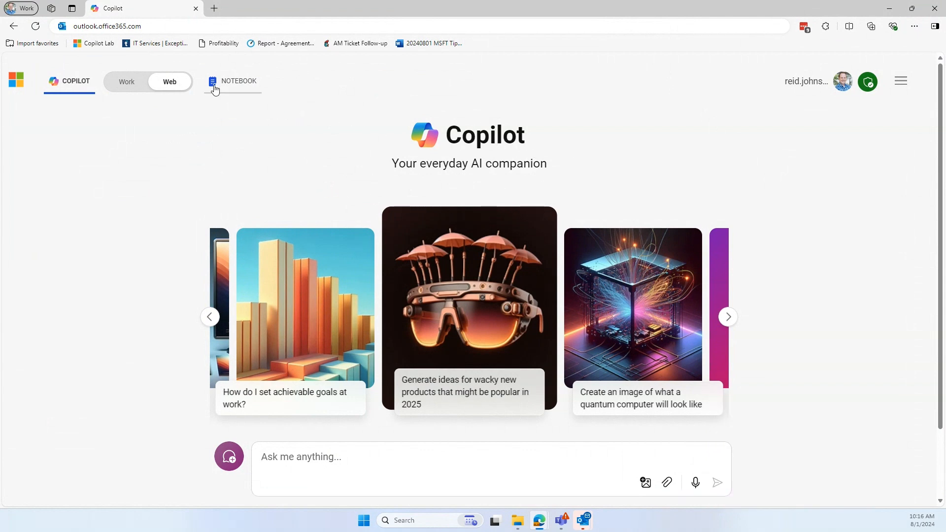
{"action": "left_click", "coordinate": [107, 26]}
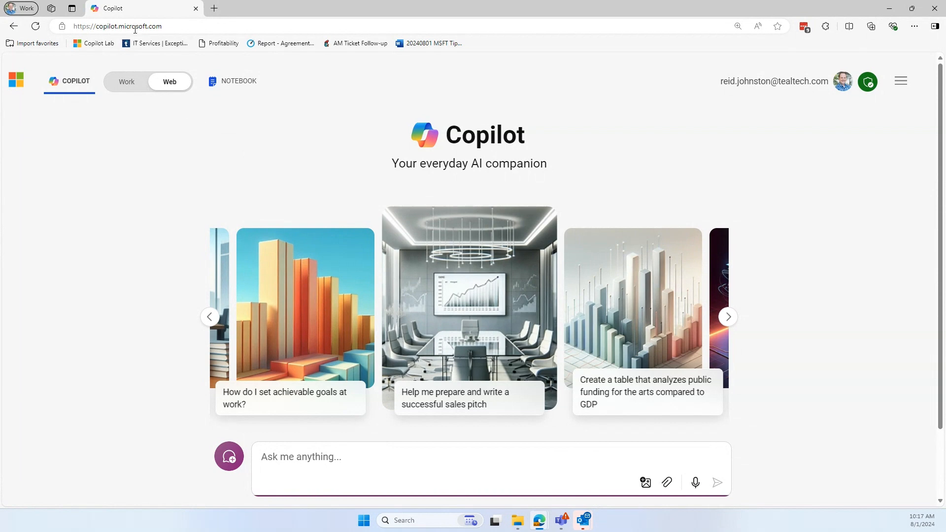
{"action": "mouse_move", "coordinate": [135, 96]}
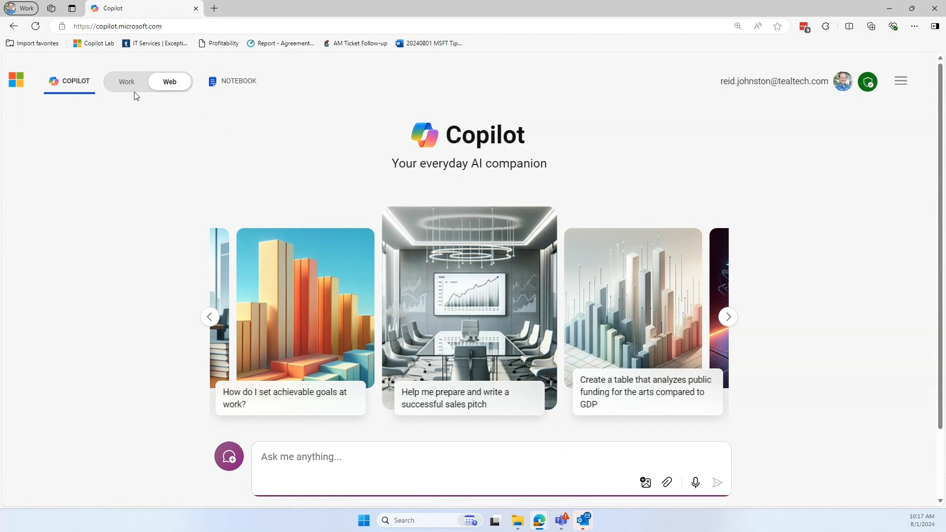
{"action": "left_click", "coordinate": [126, 81]}
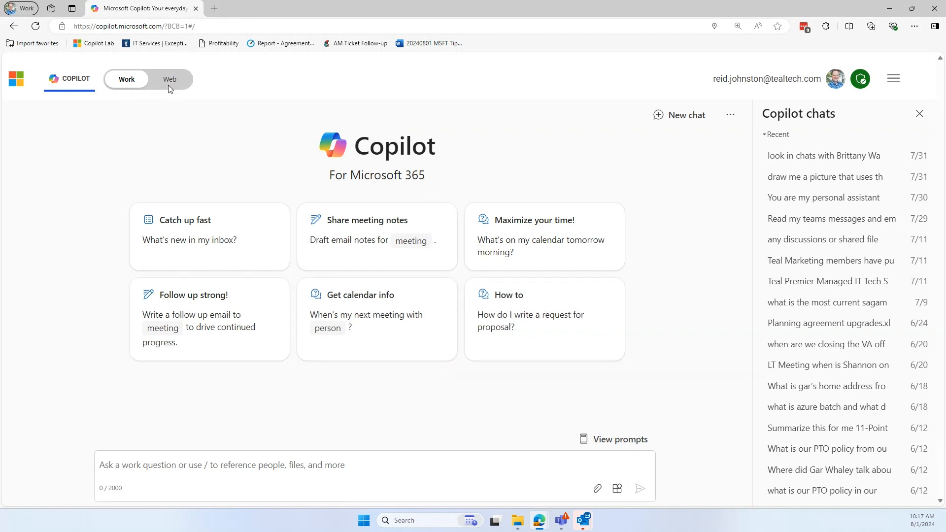
{"action": "left_click", "coordinate": [170, 79]}
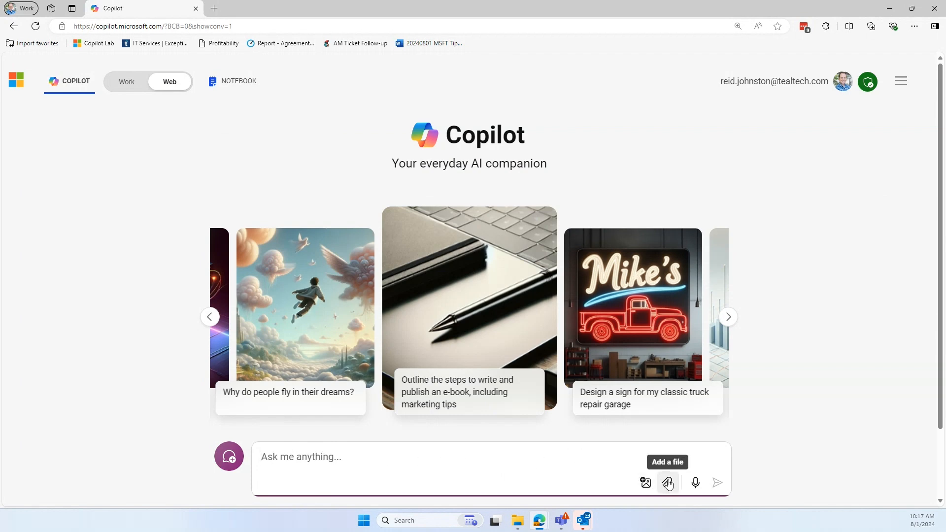
{"action": "left_click", "coordinate": [667, 482]}
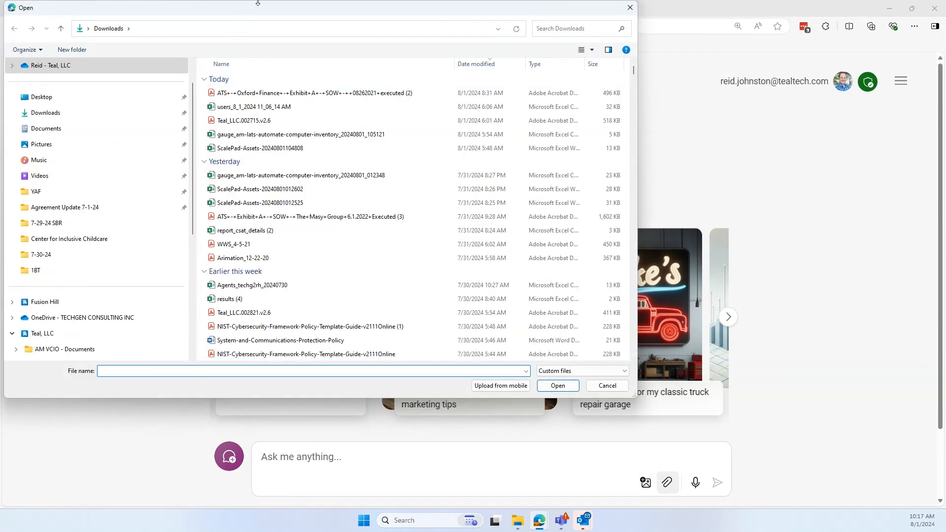
Attach LSF - Premier Managed IT.pdf and send 'Summarize this document for me' to Copilot
{"action": "left_click", "coordinate": [606, 386]}
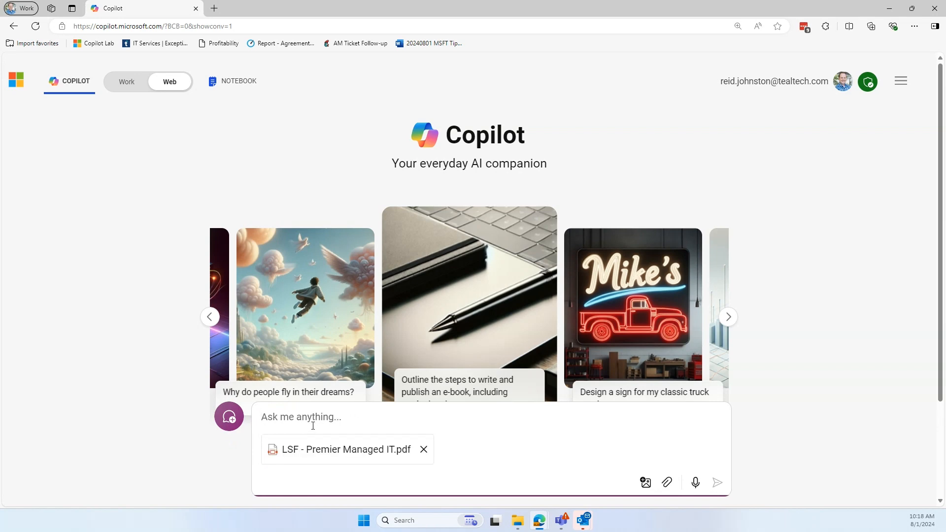
{"action": "type", "text": "Summarize thsi"}
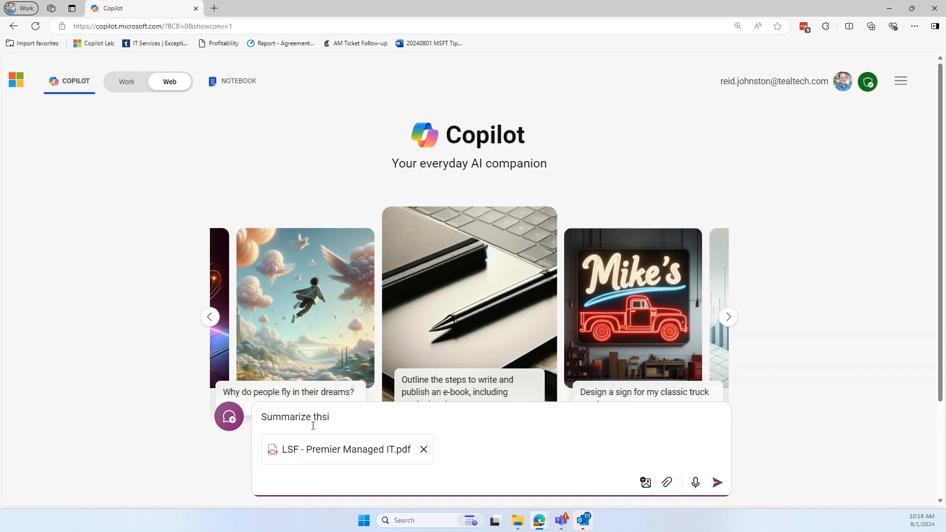
{"action": "type", "text": "this docume"}
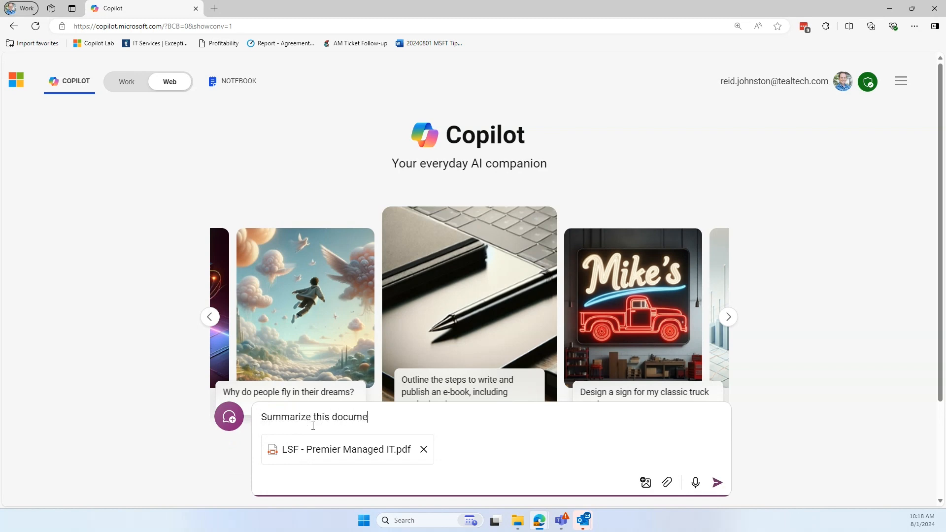
{"action": "left_click", "coordinate": [717, 483]}
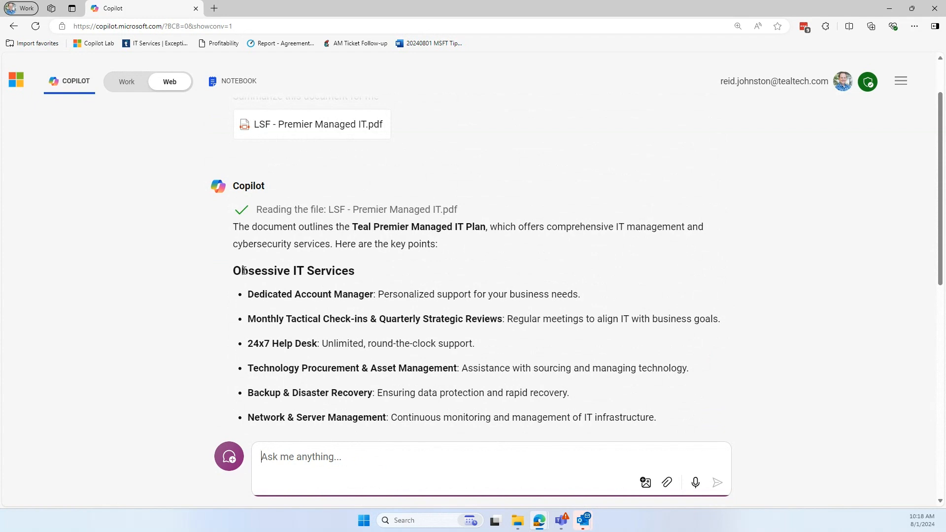
Scroll through Copilot's summary to the integrated cybersecurity services section
{"action": "scroll", "scroll_direction": "down", "scroll_amount": 3}
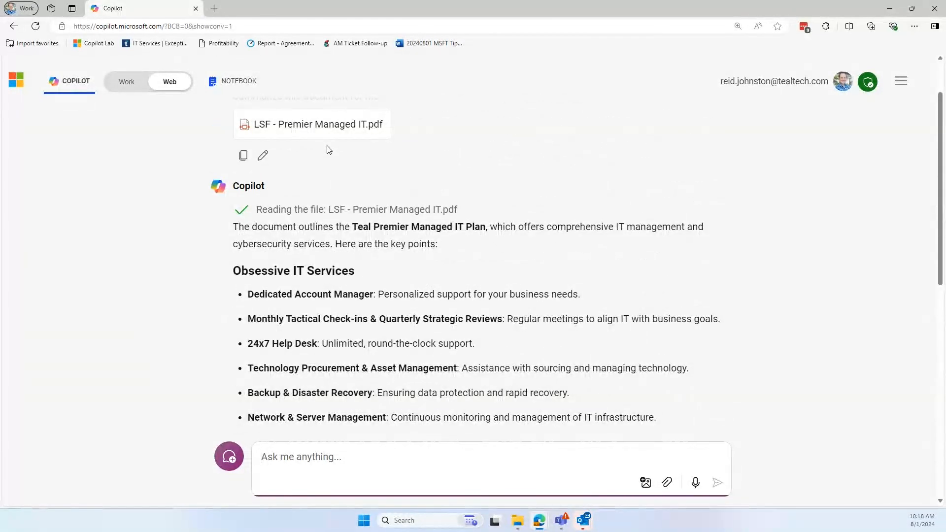
{"action": "scroll", "scroll_direction": "down", "scroll_amount": 3}
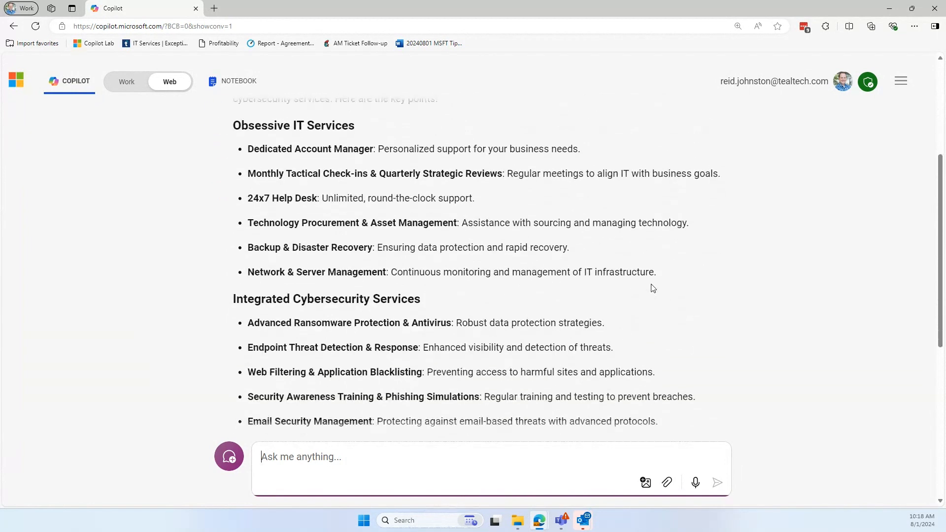
{"action": "scroll", "scroll_direction": "down", "scroll_amount": 3}
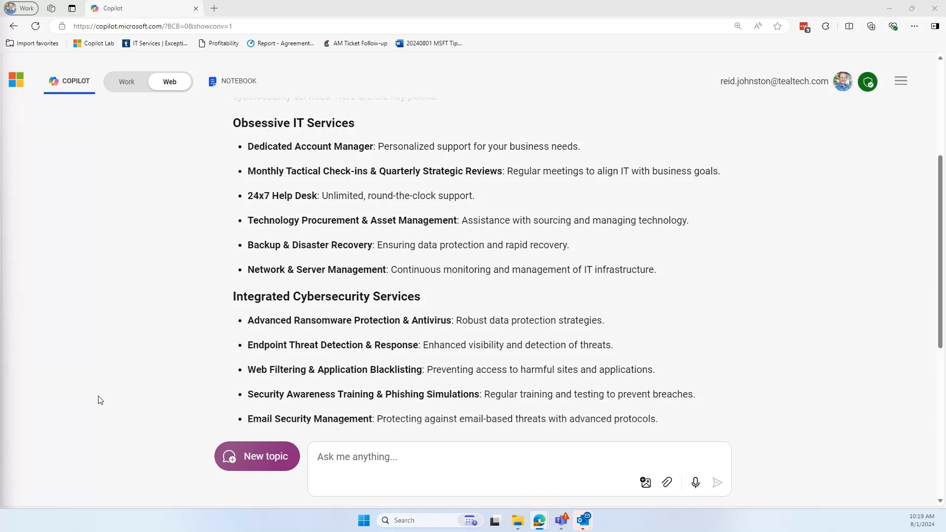
{"action": "mouse_move", "coordinate": [183, 271]}
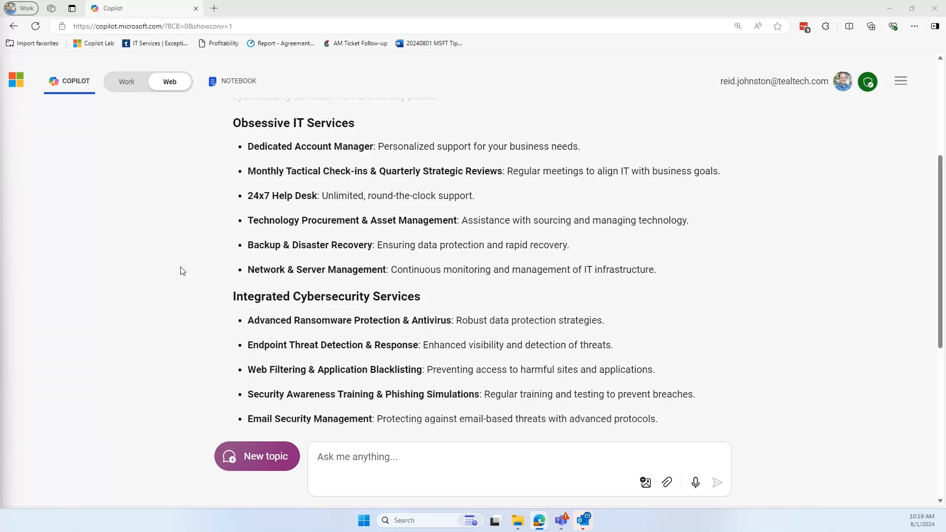